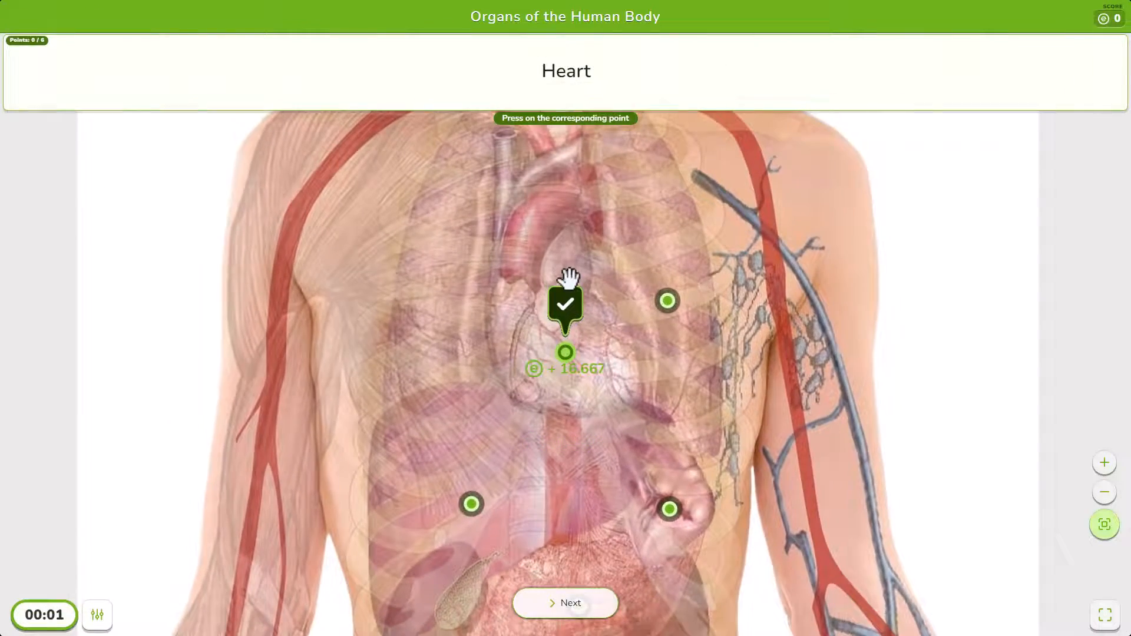
- Play the organ and engine sample quizzes, marking Heart, Piston, Connecting rod and answering 'Pisto'
left_click(565, 352)
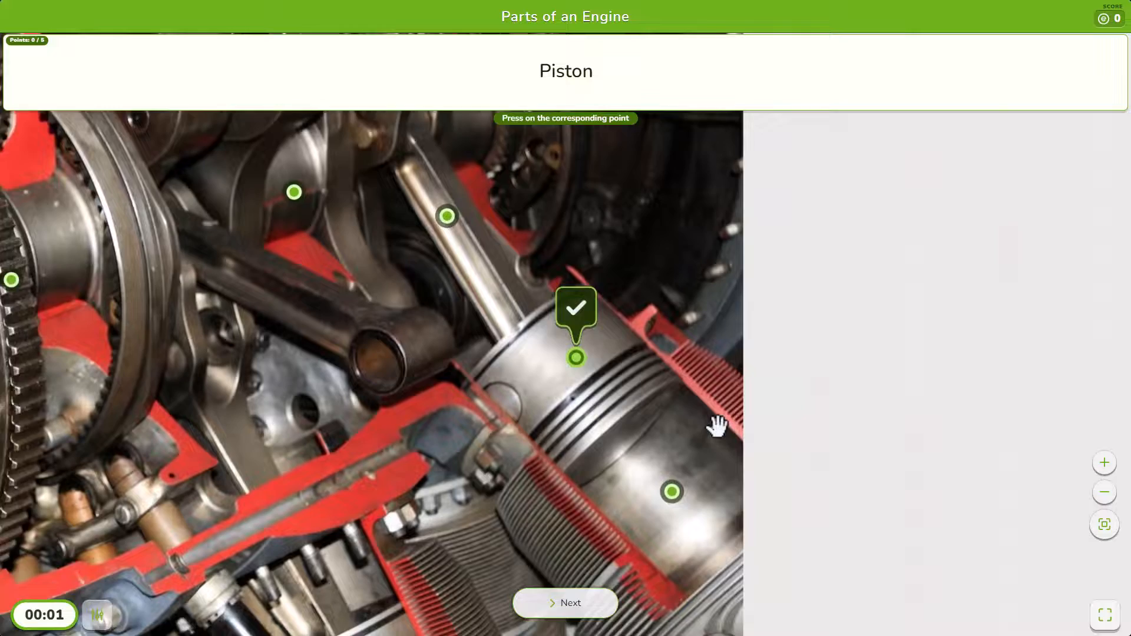
left_click(574, 356)
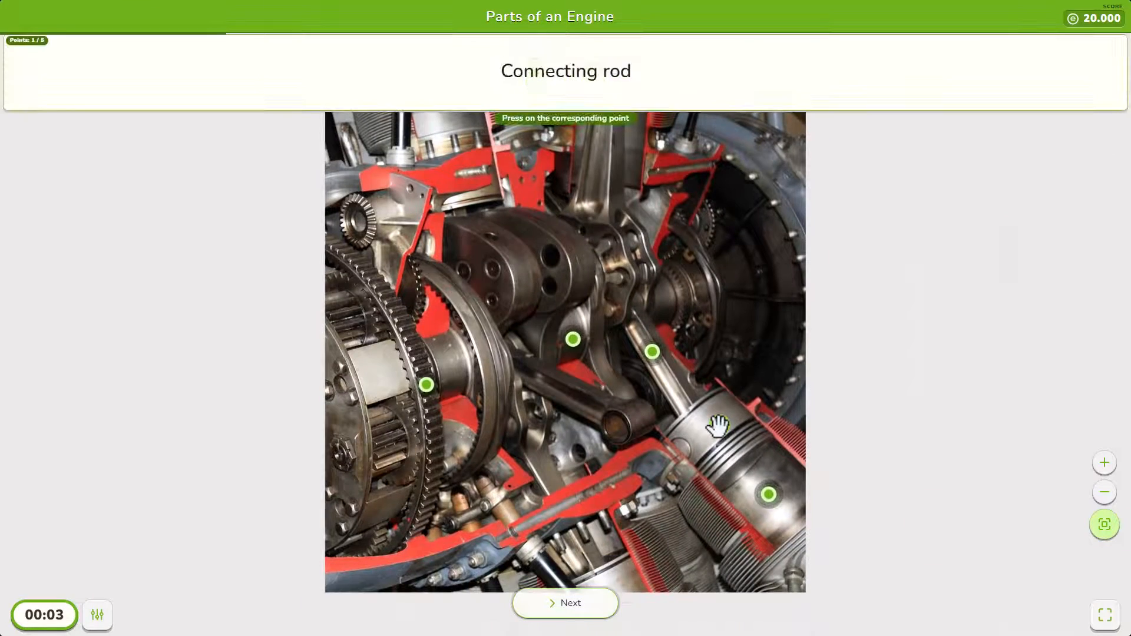
left_click(656, 349)
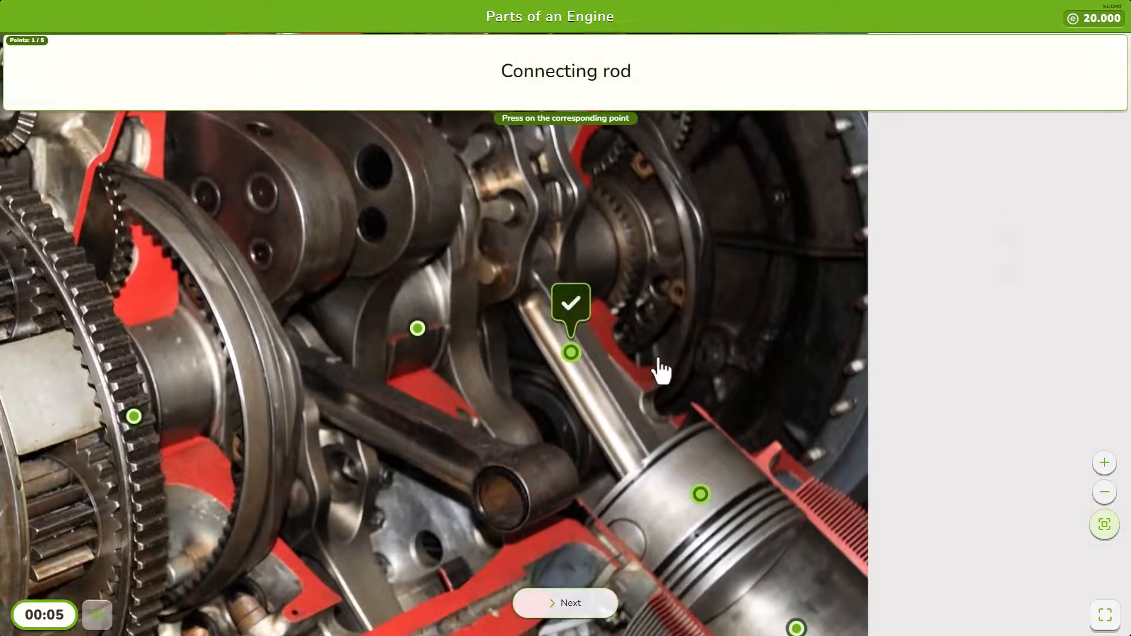
left_click(571, 351)
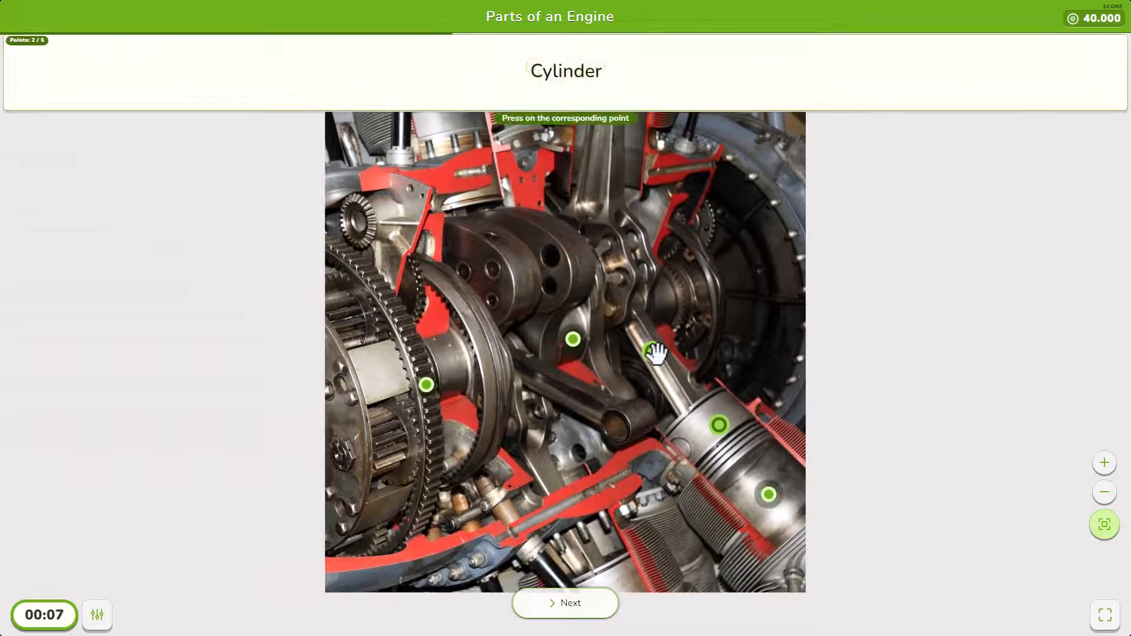
left_click(769, 494)
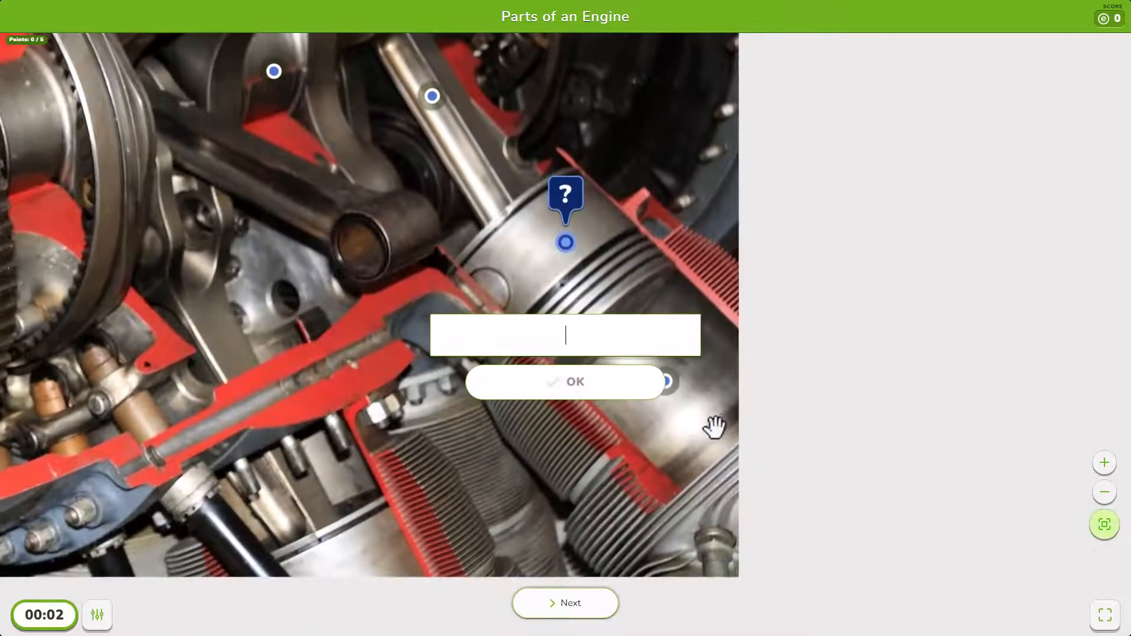
type("Pisto")
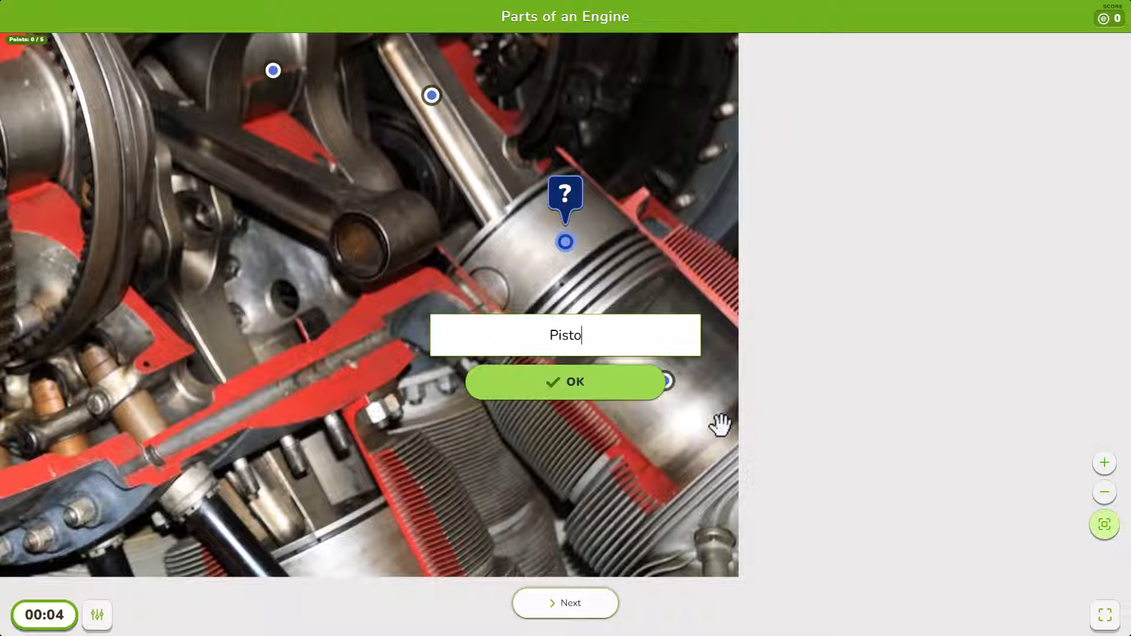
left_click(565, 382)
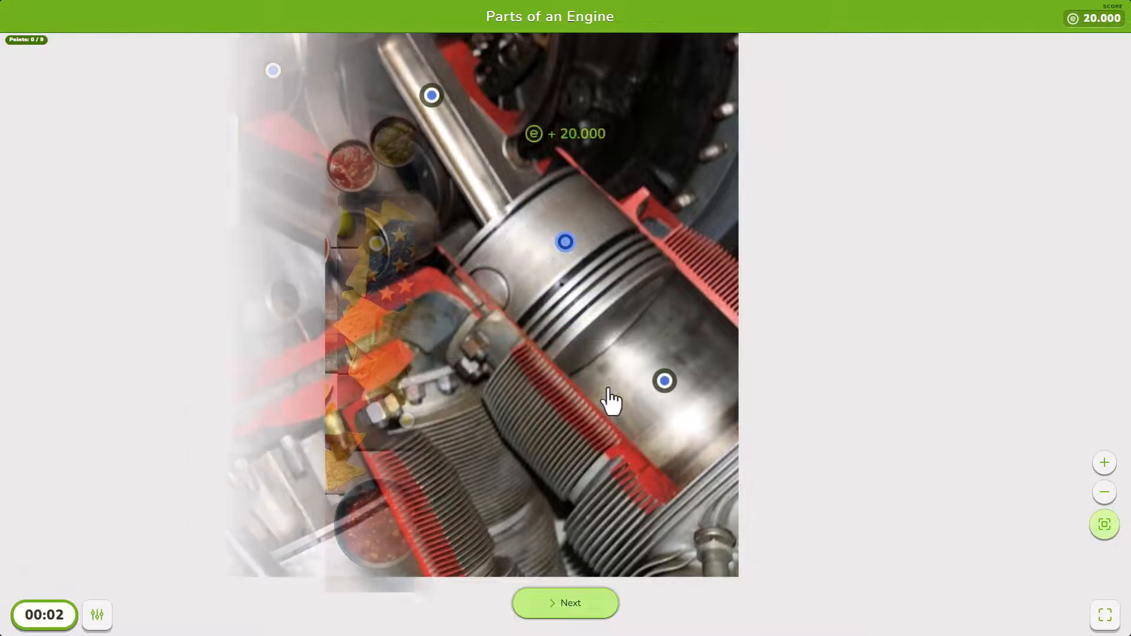
- Play the United States food sample quiz, locating Deep Dish Pizza, then continue past it
left_click(566, 603)
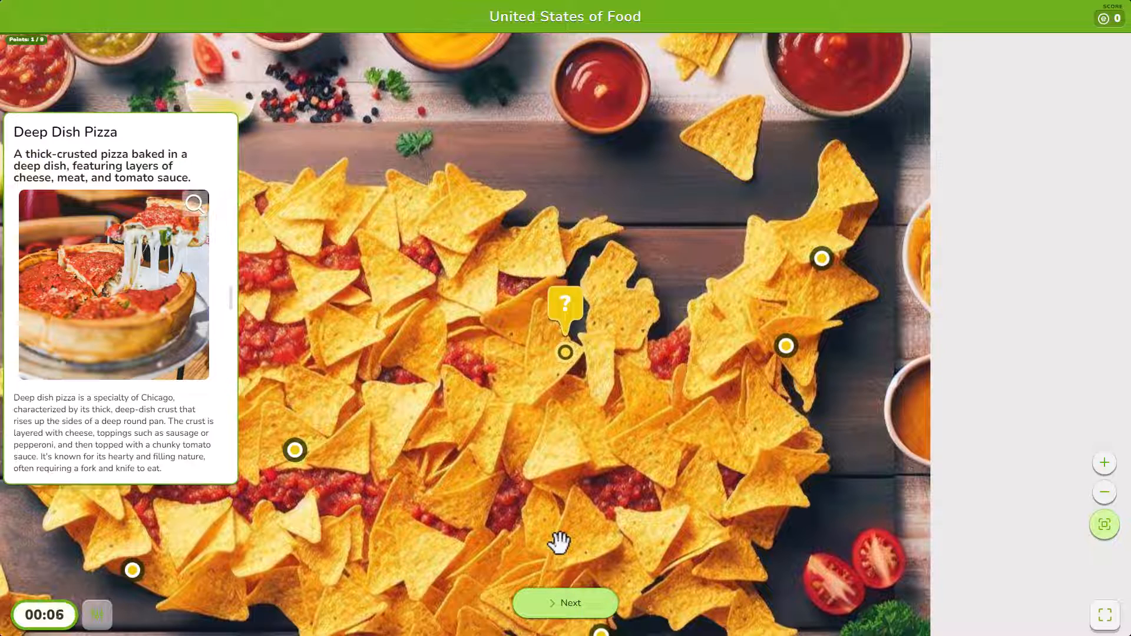
left_click(566, 603)
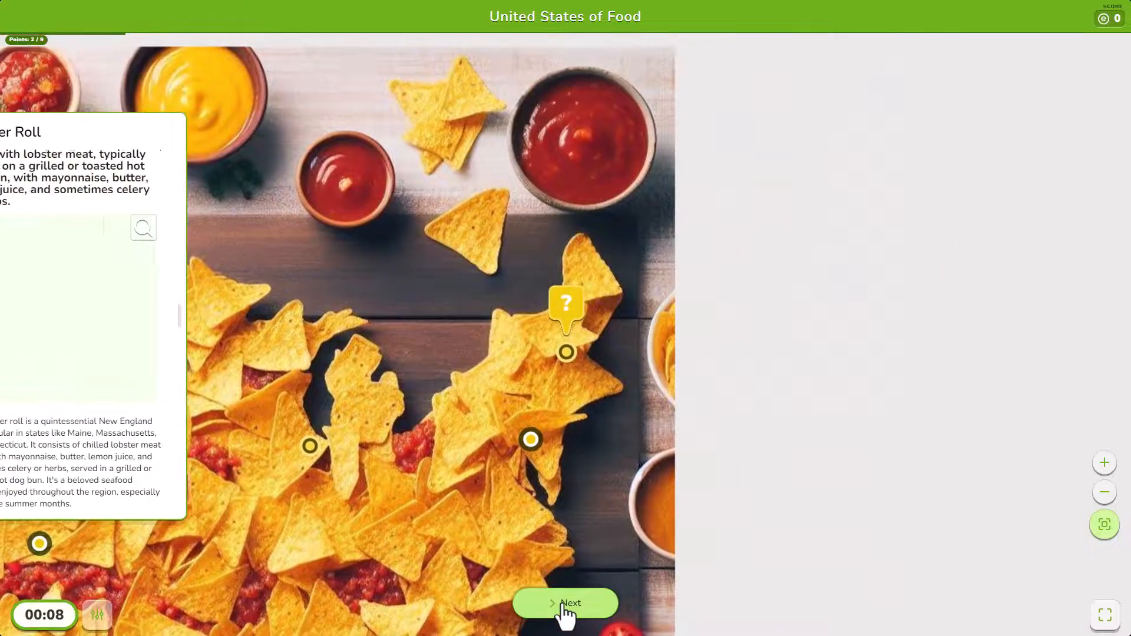
left_click(570, 603)
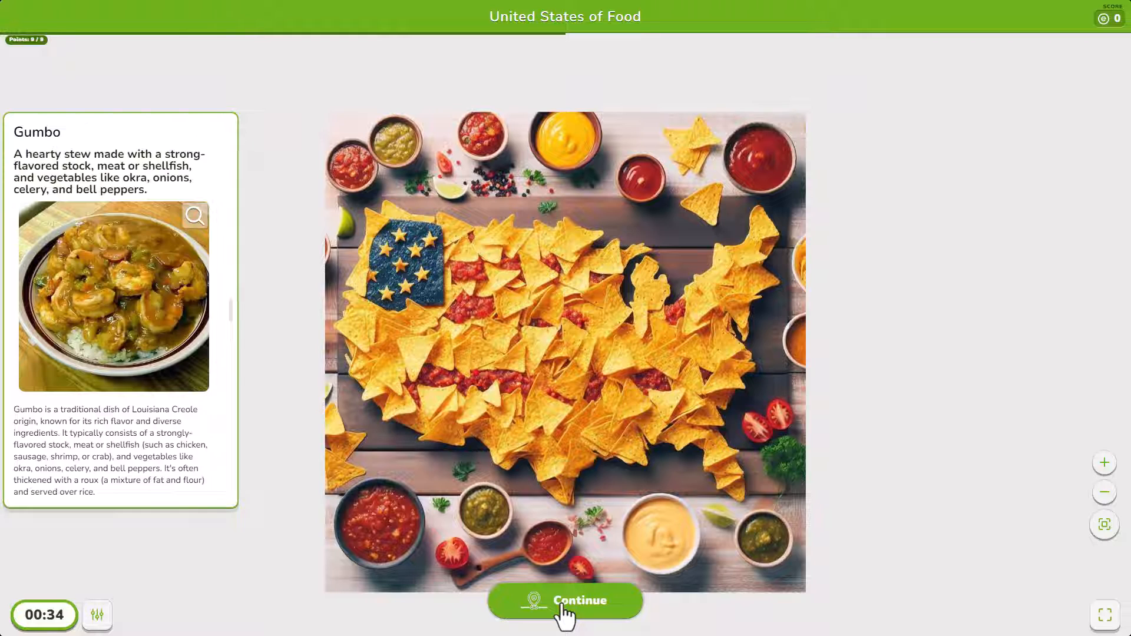
left_click(564, 601)
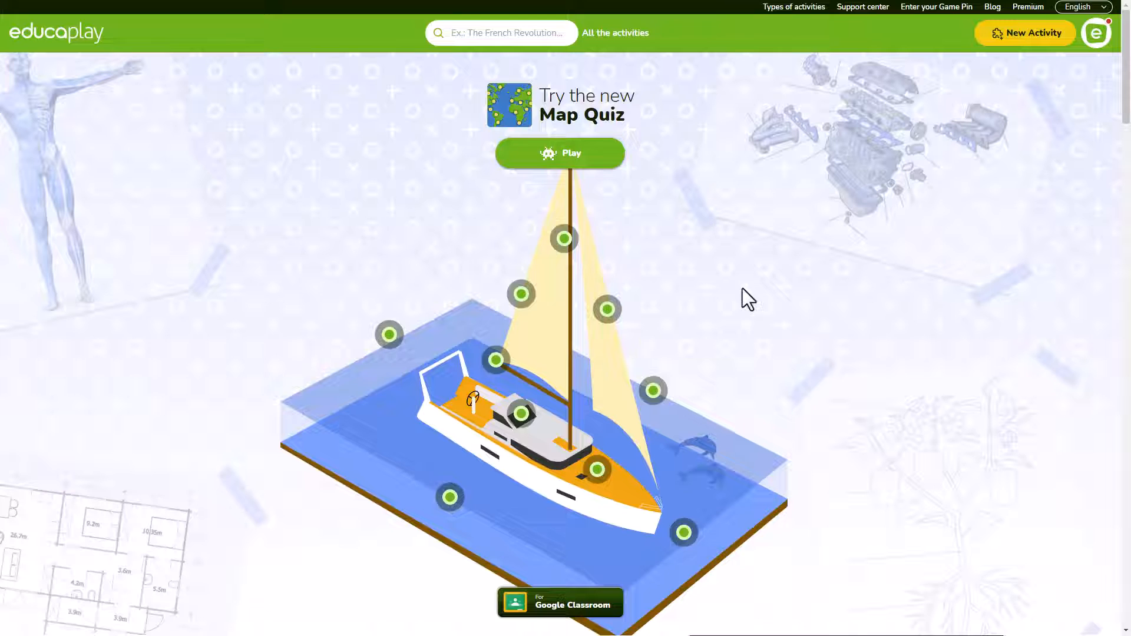
mouse_move(1031, 52)
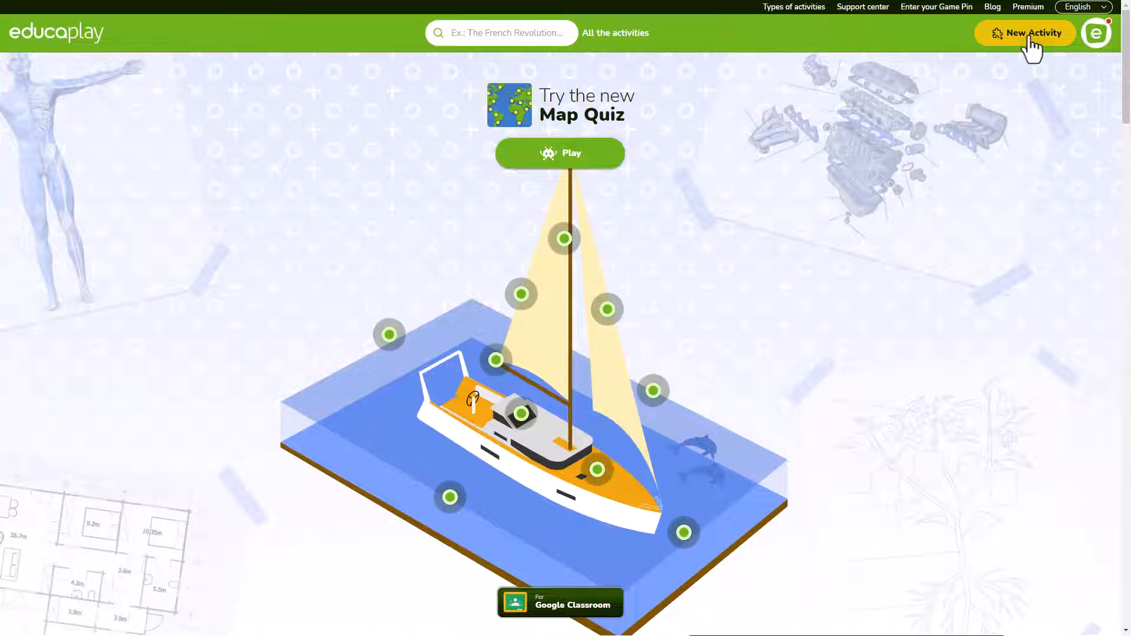
- Create a new activity of the Map Quiz type
left_click(1033, 33)
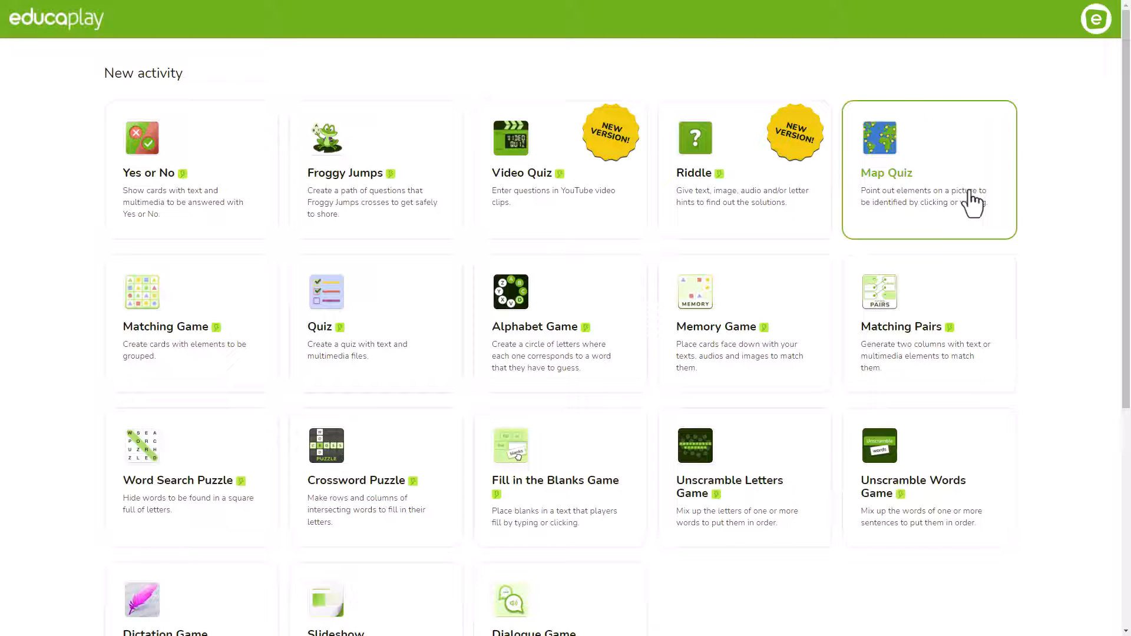
left_click(928, 171)
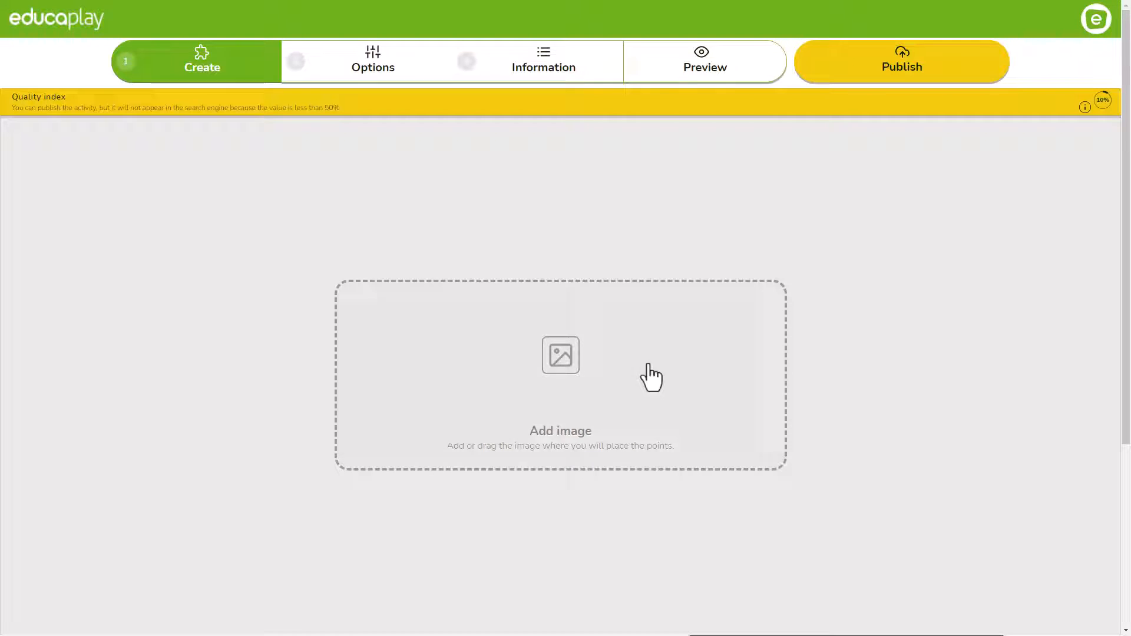
- Load the ship6-min sailboat image as the quiz background
left_click(560, 355)
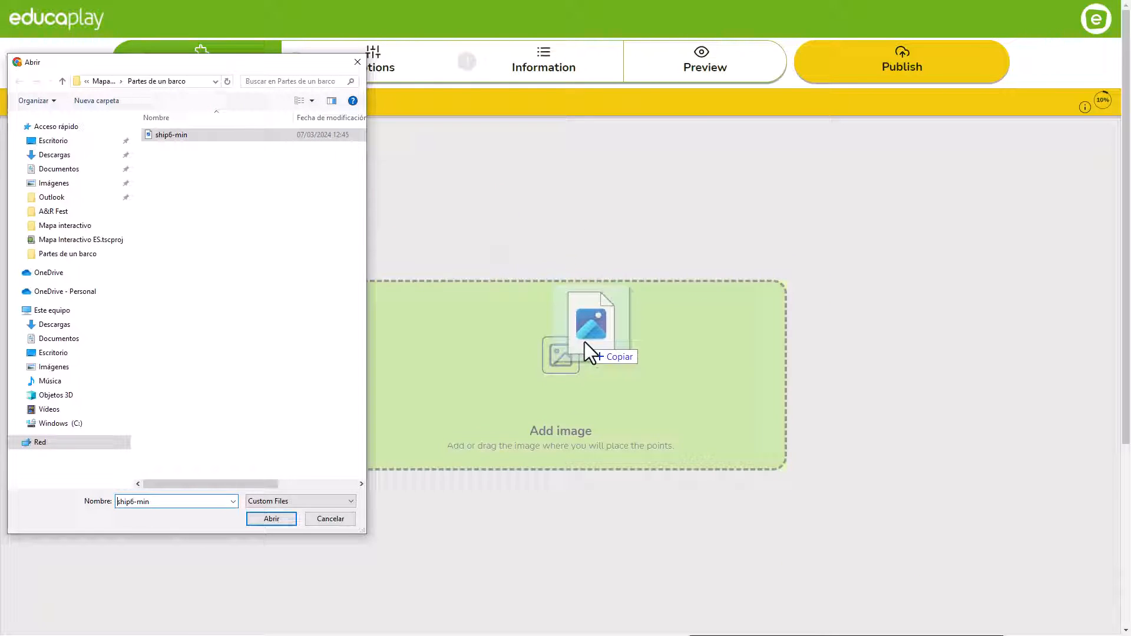
left_click(271, 519)
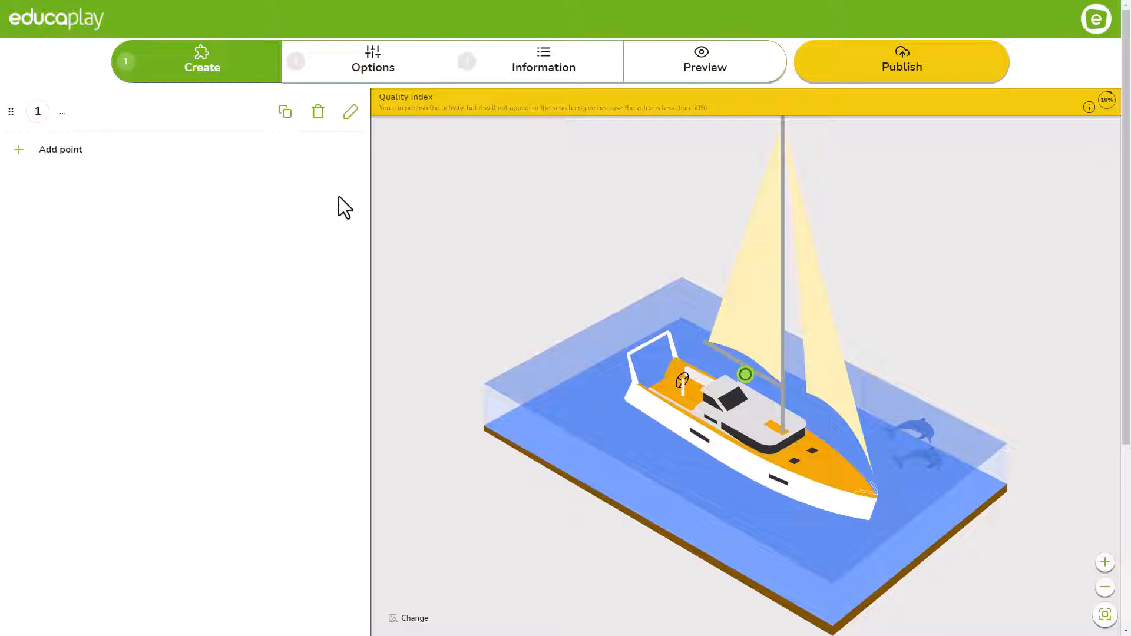
mouse_move(747, 339)
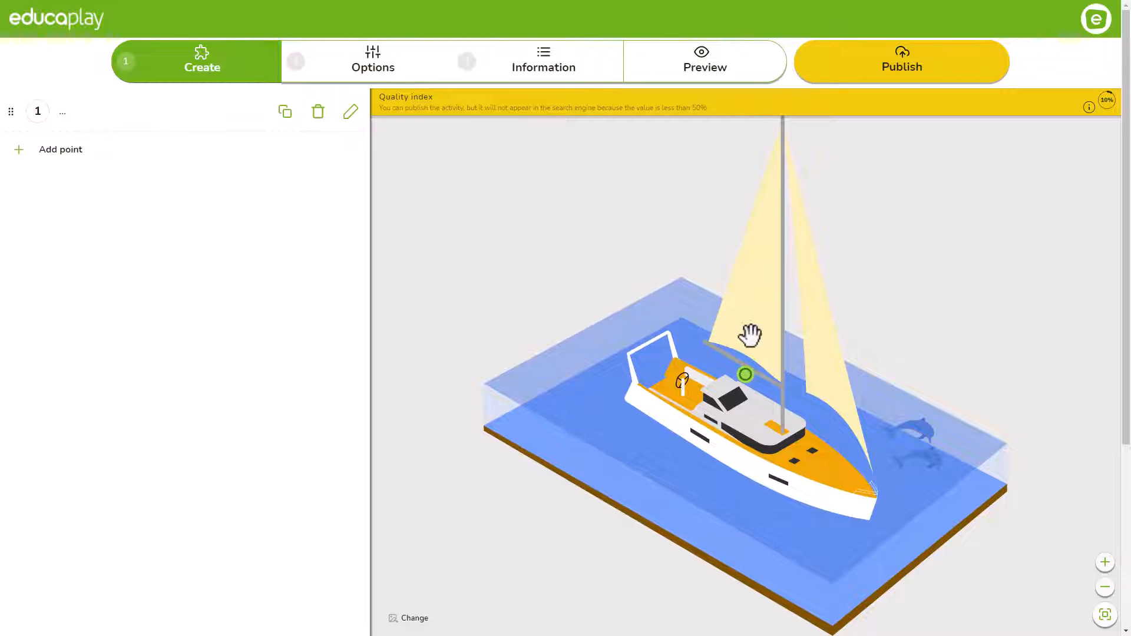
- Place point 1 behind the boat, name it Stern, and attach and play a new audio clip
left_click(744, 374)
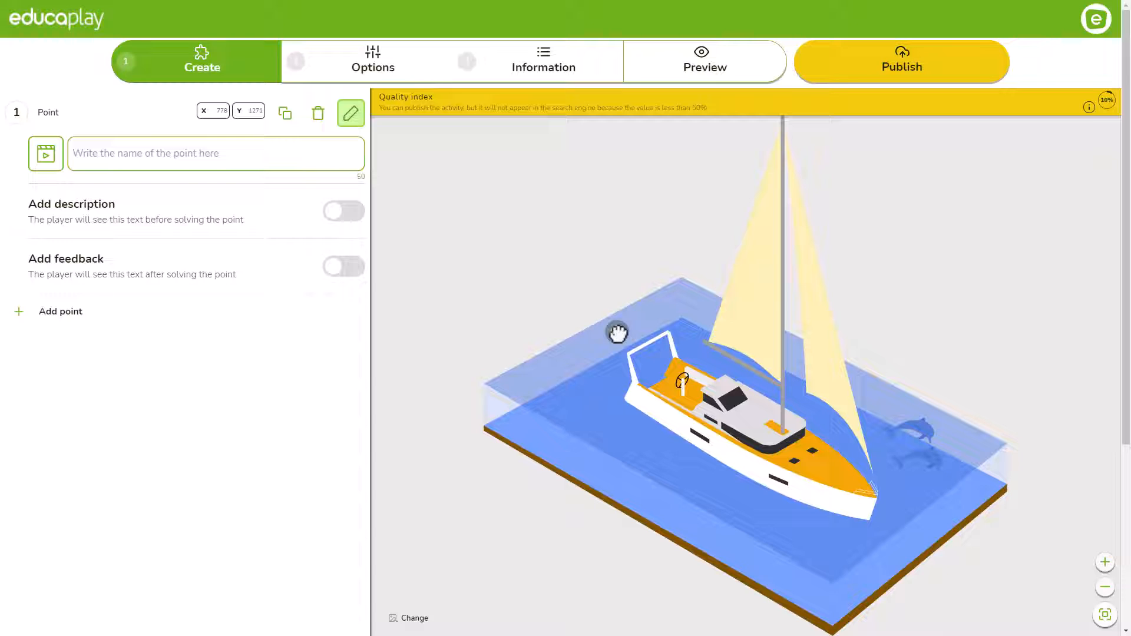
type("Stern")
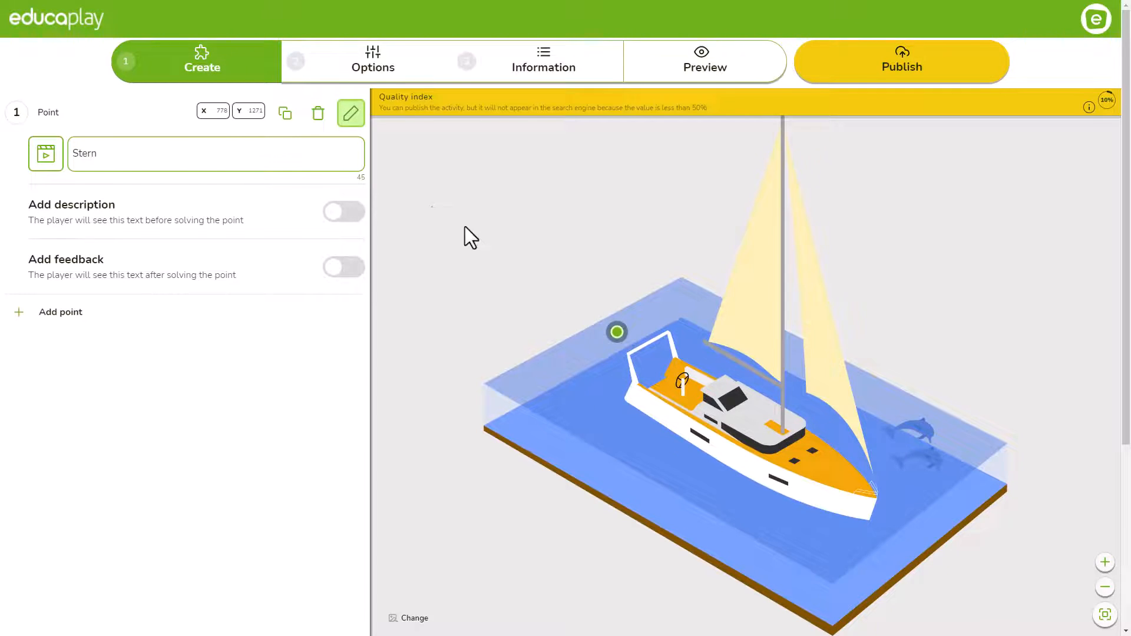
left_click(46, 153)
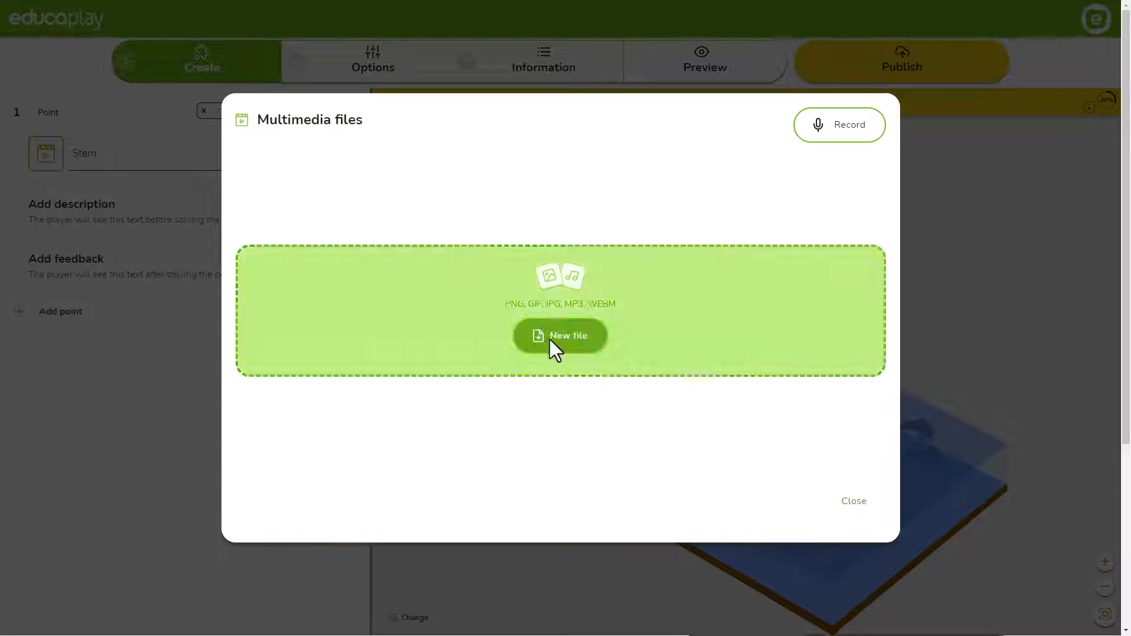
left_click(561, 336)
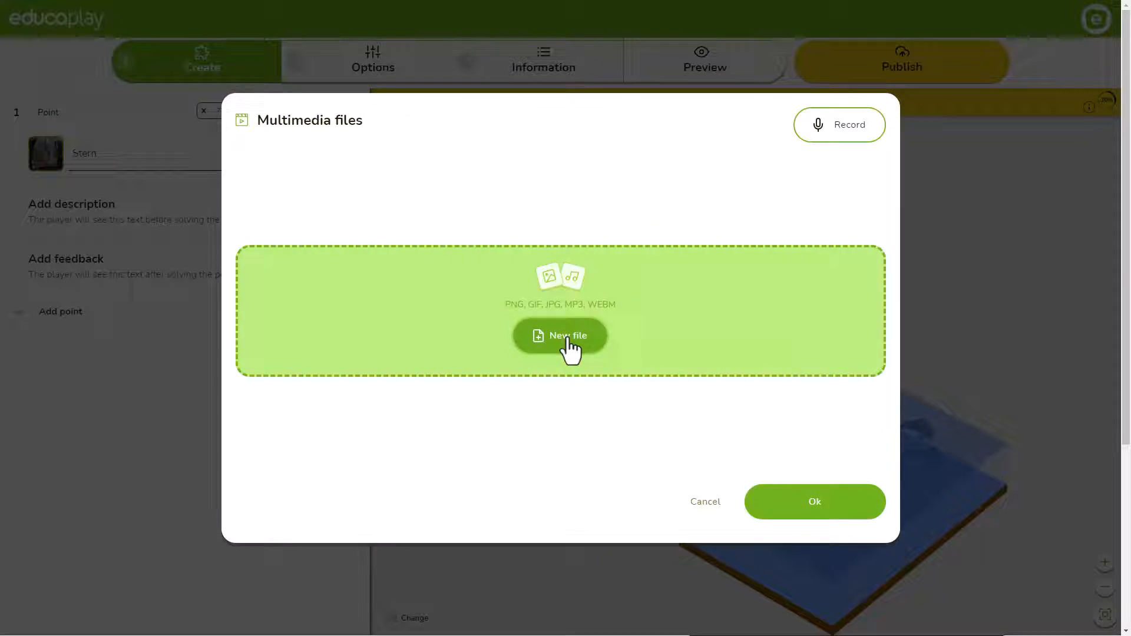
left_click(561, 336)
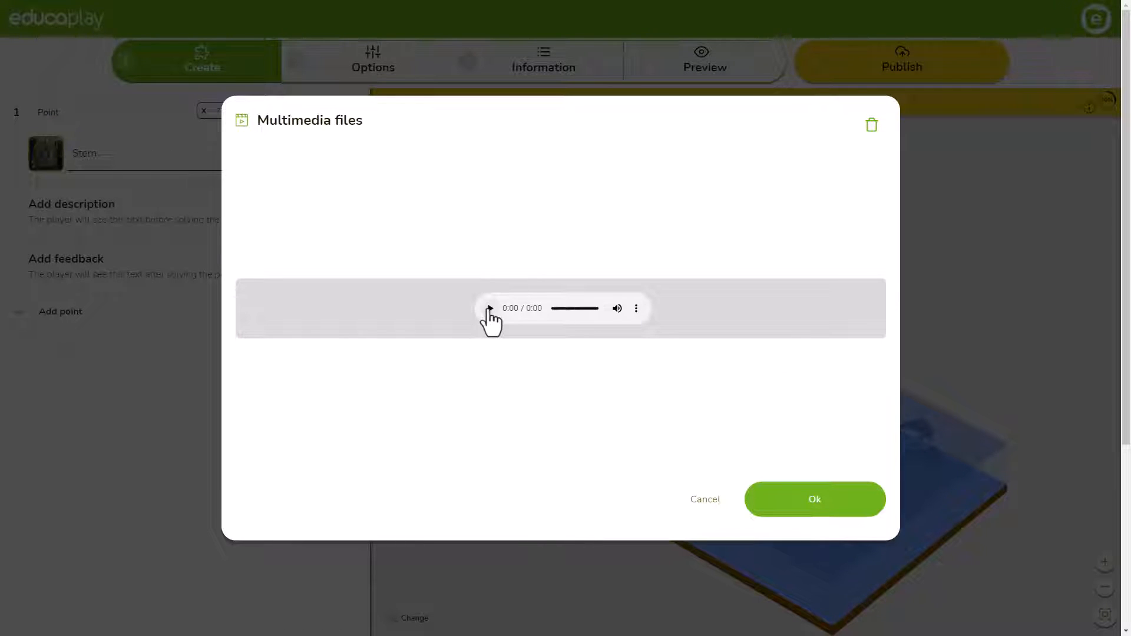
left_click(814, 499)
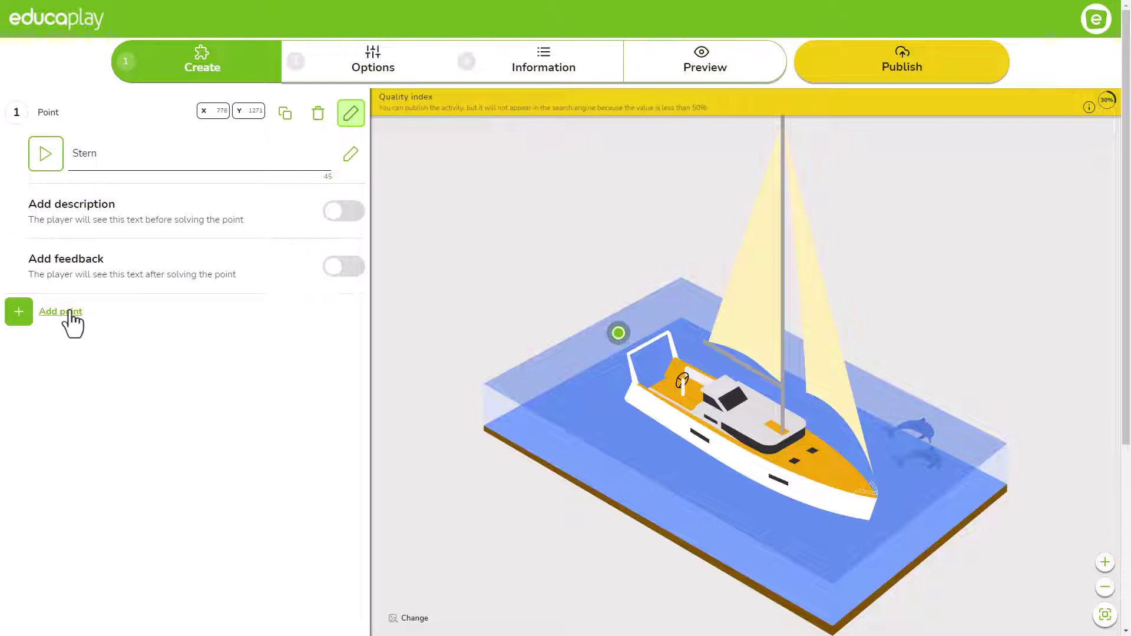
- Add point 2 on the water below the bow, then go to the Information settings
left_click(59, 311)
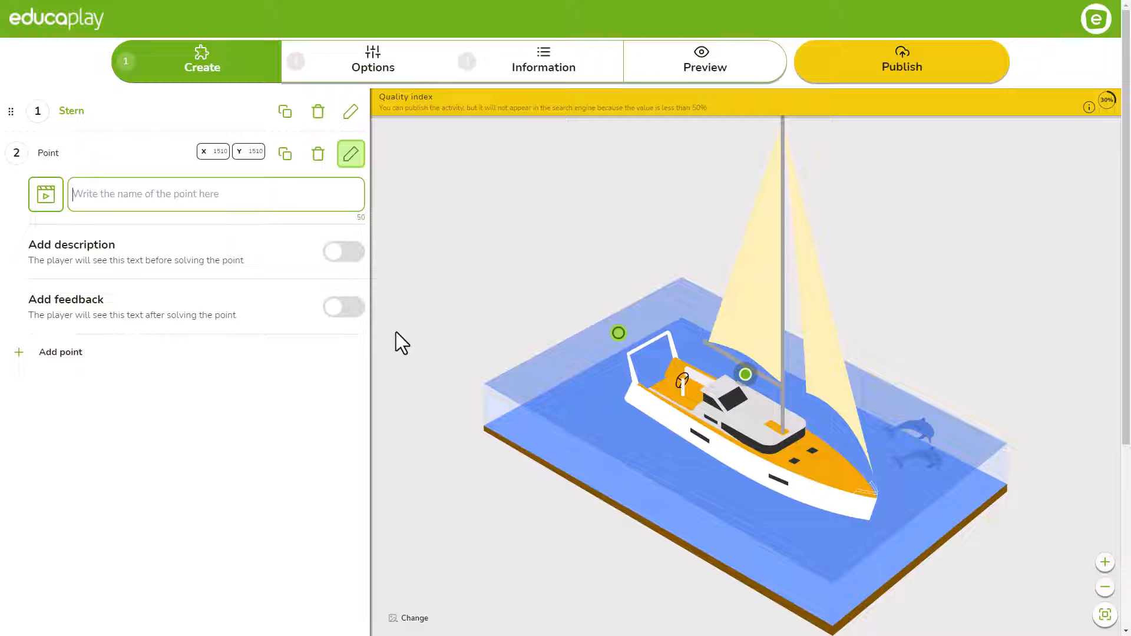
left_click_drag(745, 374, 900, 499)
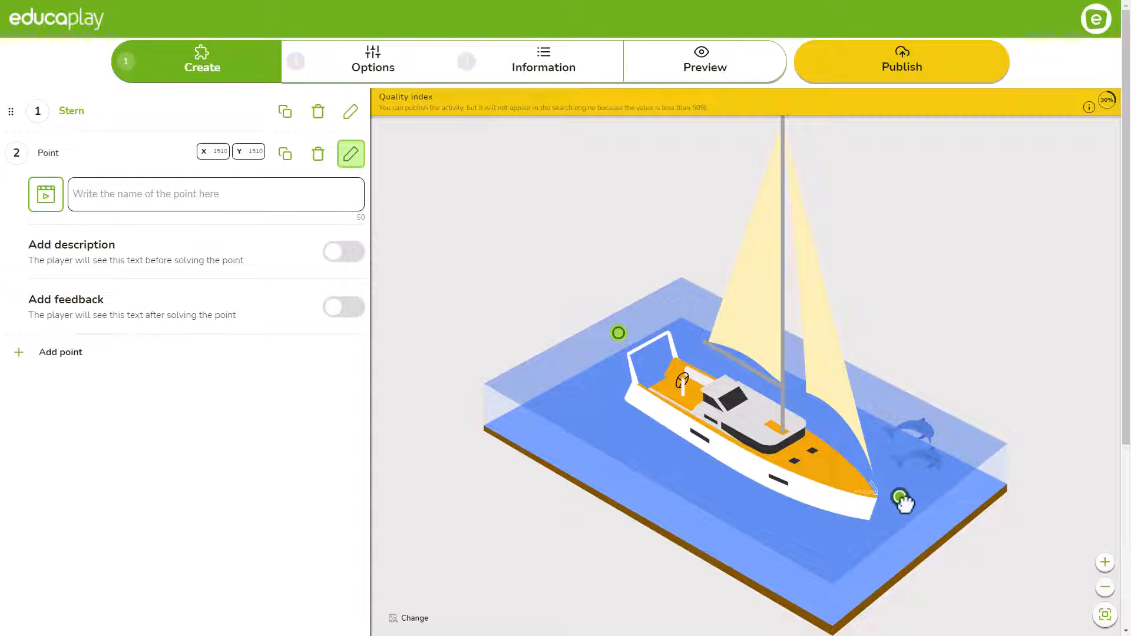
left_click_drag(900, 498, 900, 520)
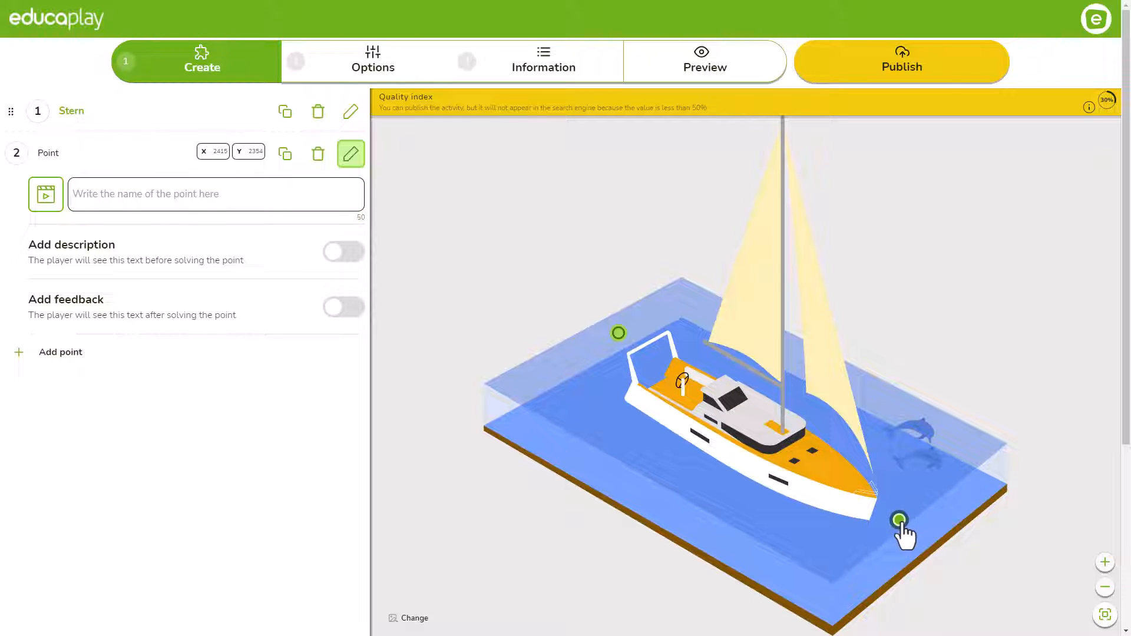
left_click(170, 194)
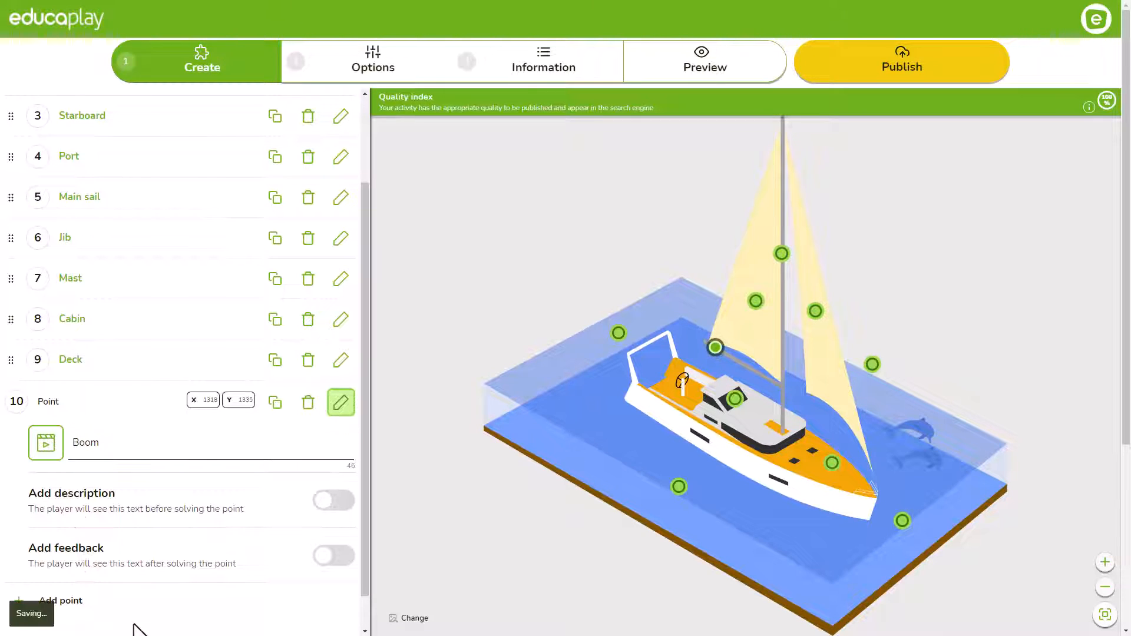
left_click(543, 62)
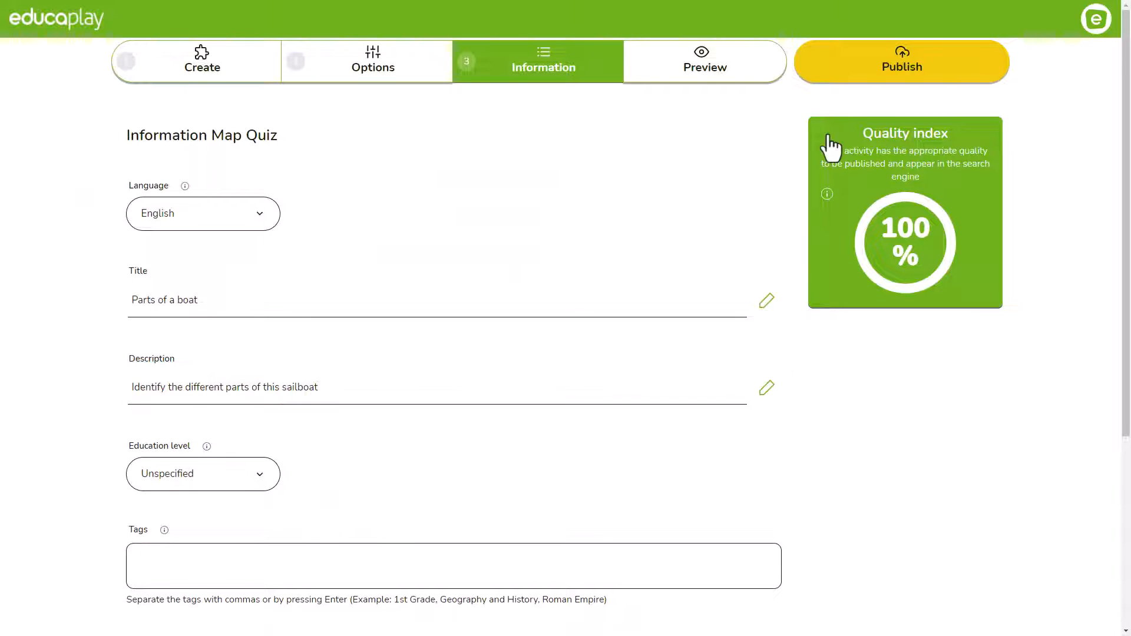
mouse_move(910, 80)
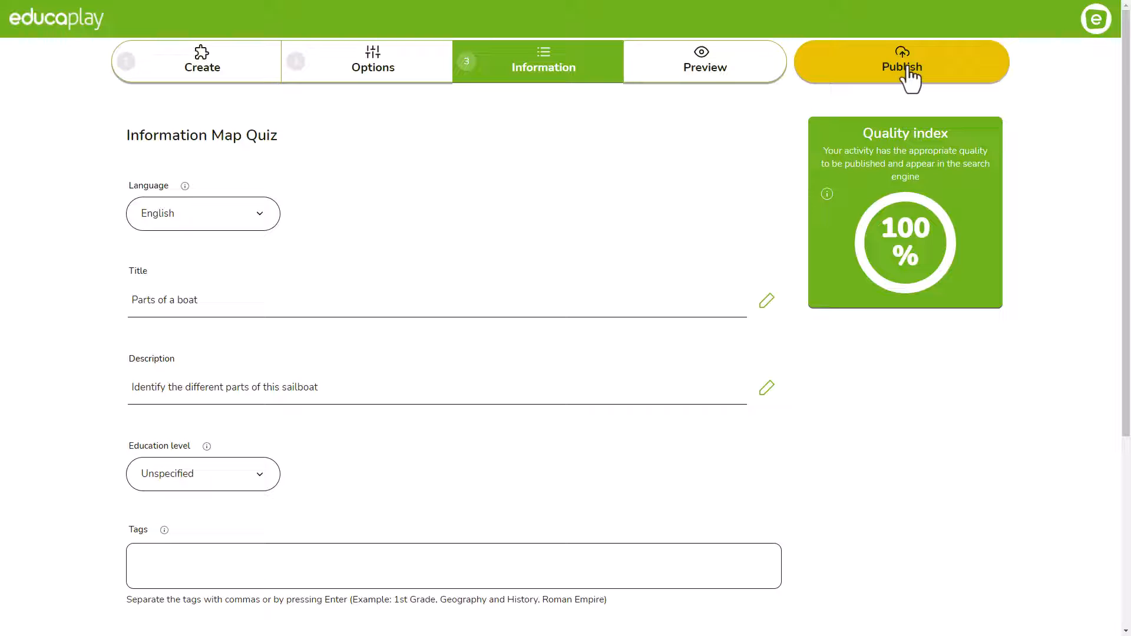
- Publish the Parts of a boat quiz and copy its share link
left_click(901, 66)
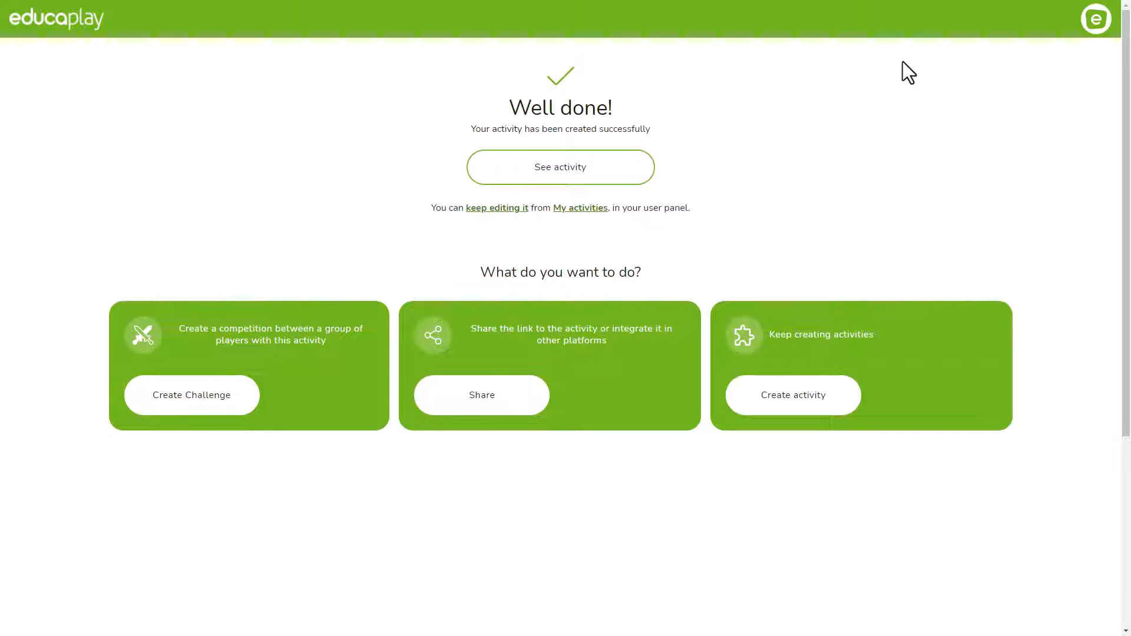
mouse_move(489, 404)
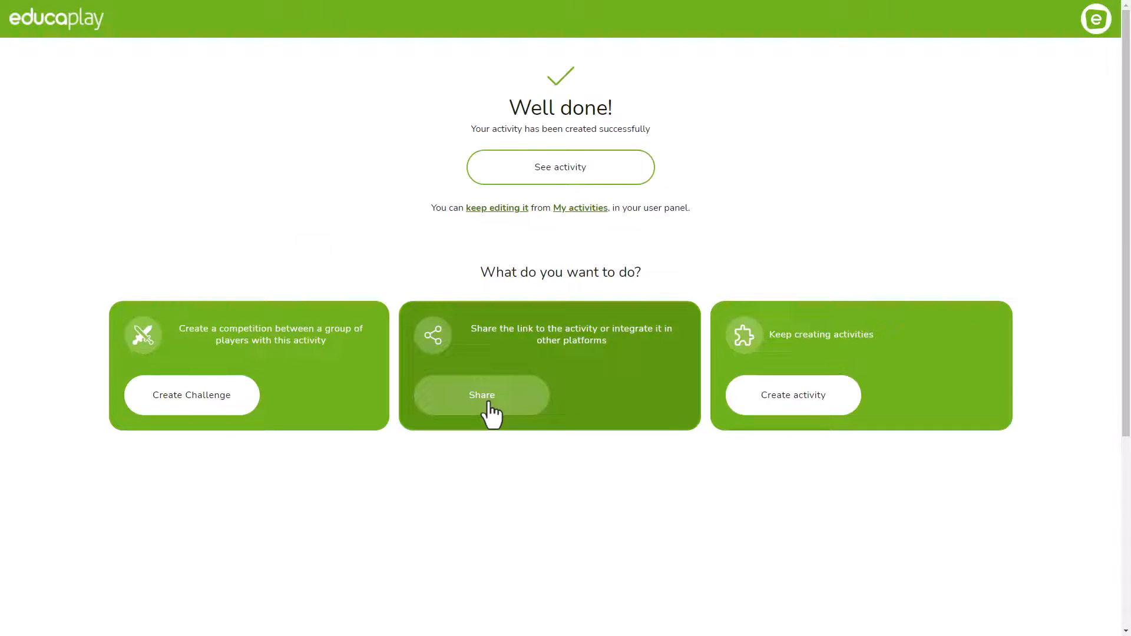
left_click(481, 395)
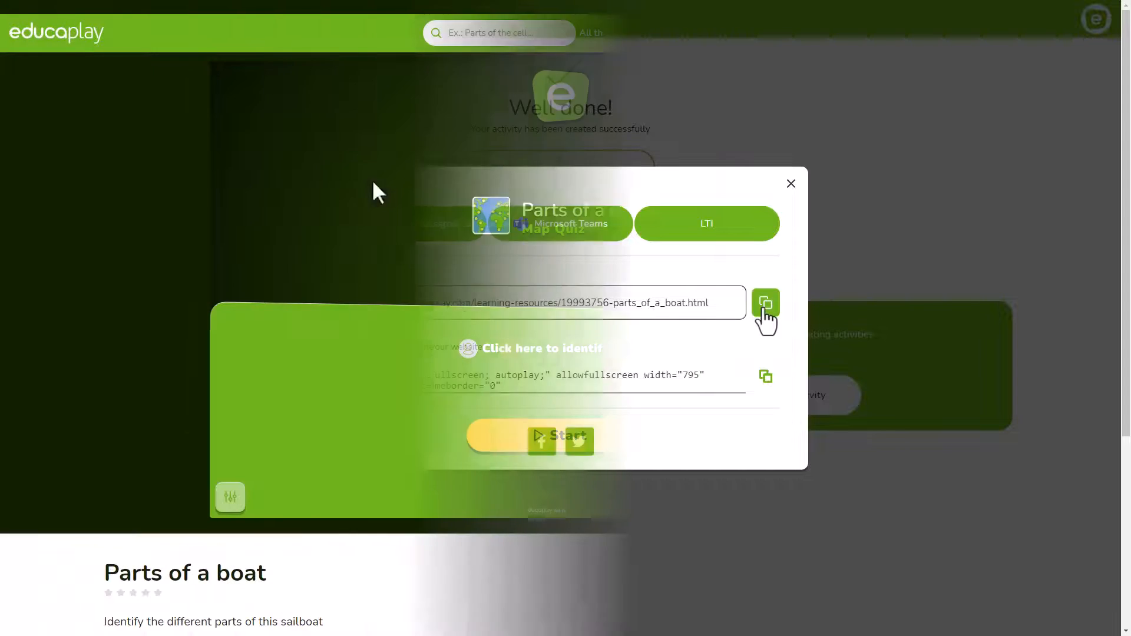
left_click(791, 183)
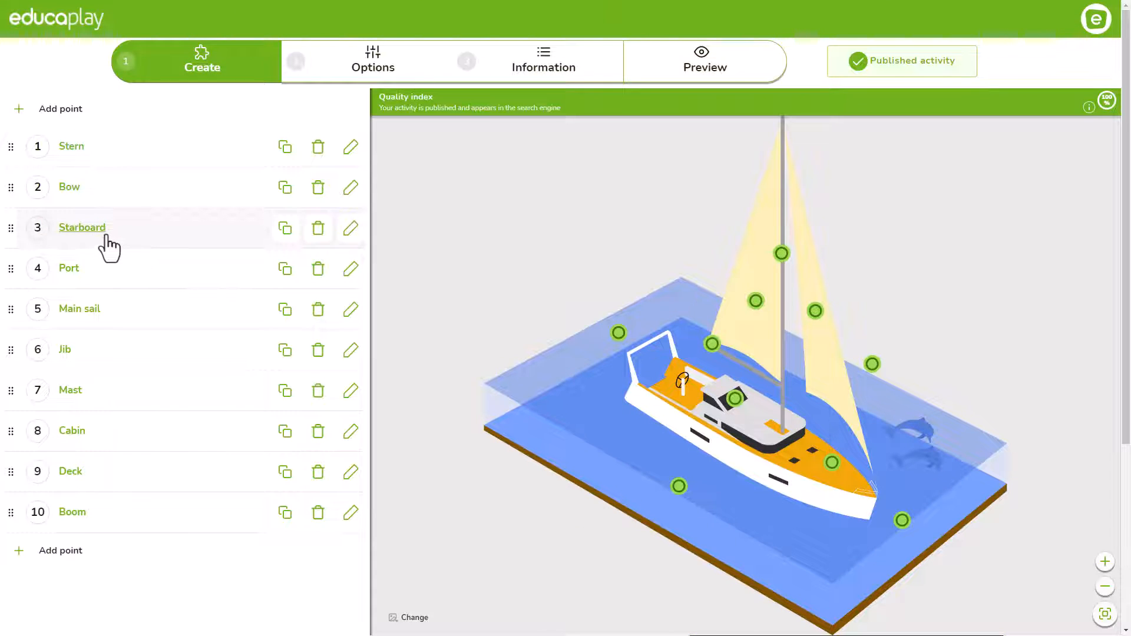
- Give the Starboard point the description 'One of the four sides of the ship' and enable feedback
left_click(350, 228)
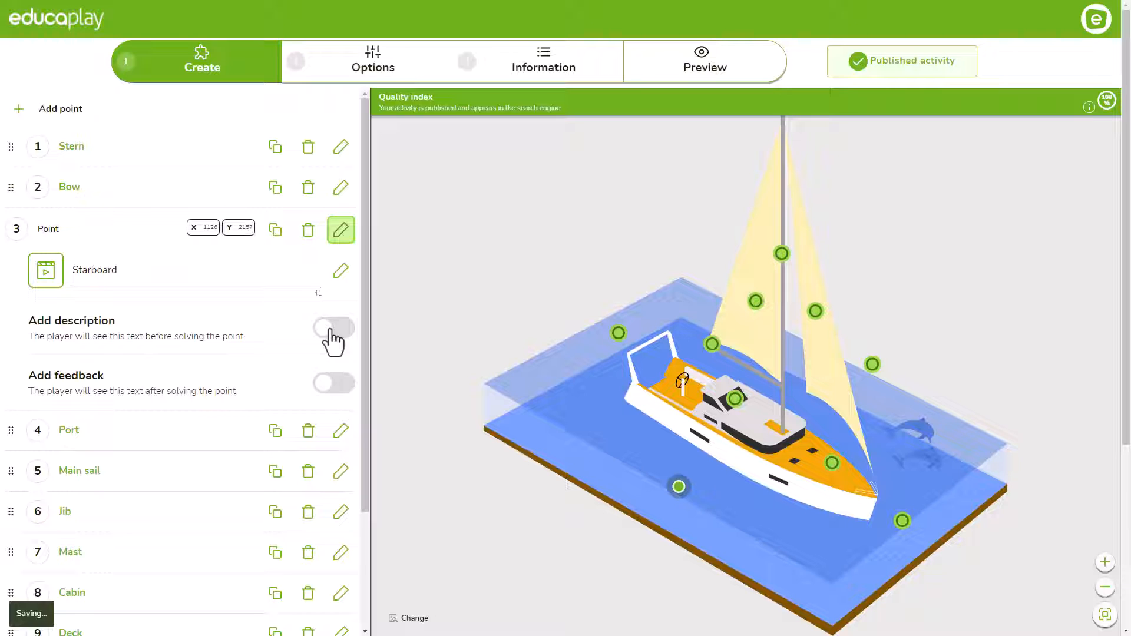
left_click(334, 328)
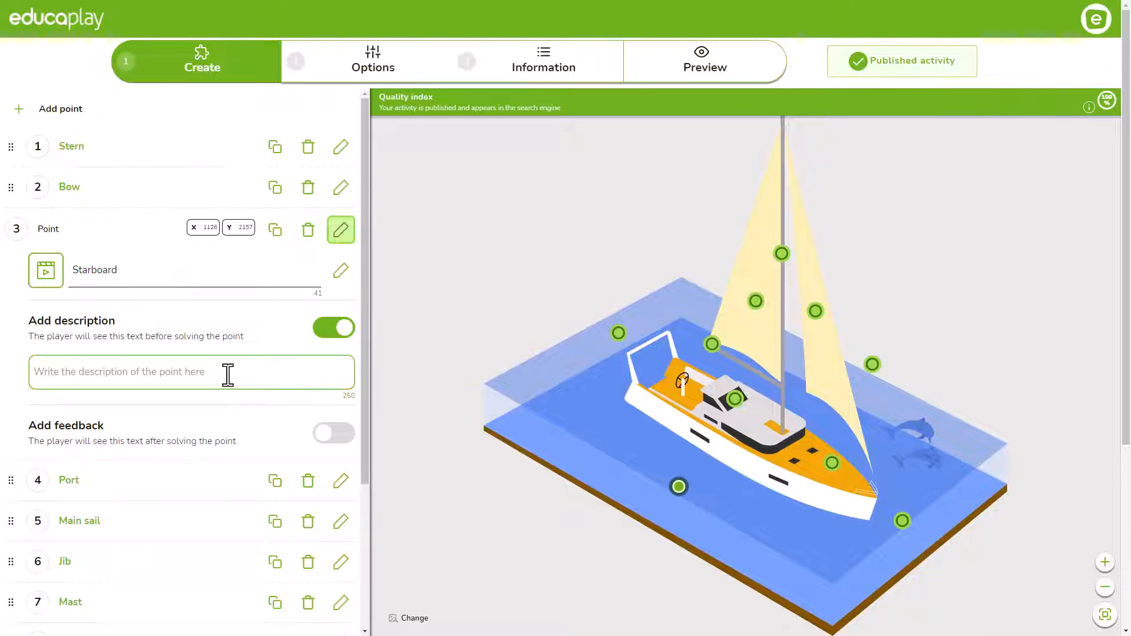
type("One of the four sides of the ship.")
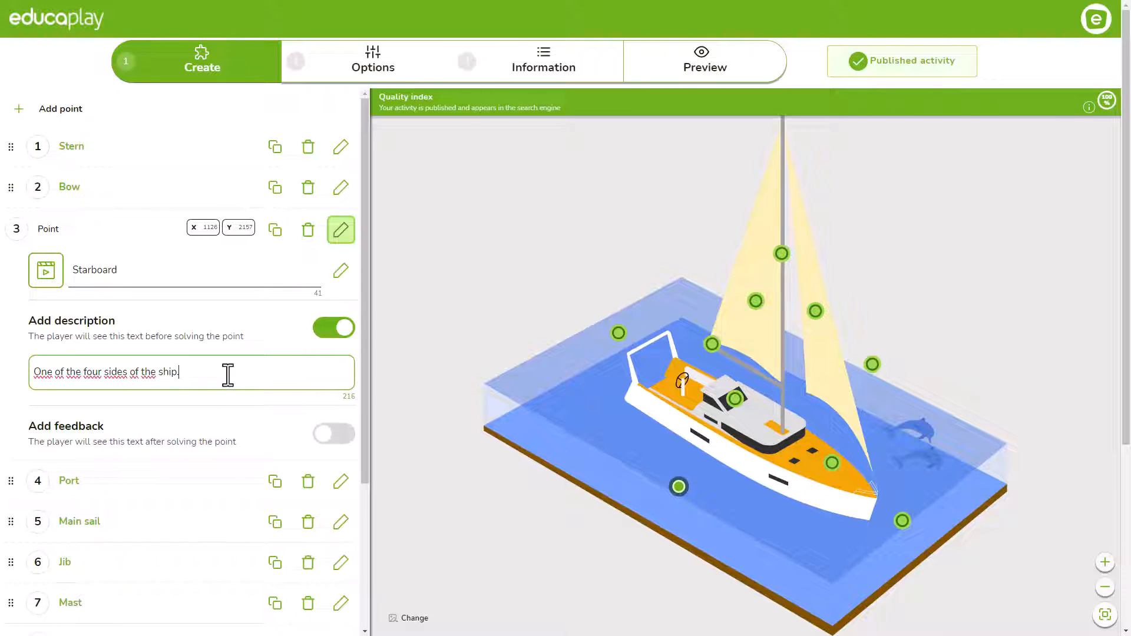
mouse_move(337, 440)
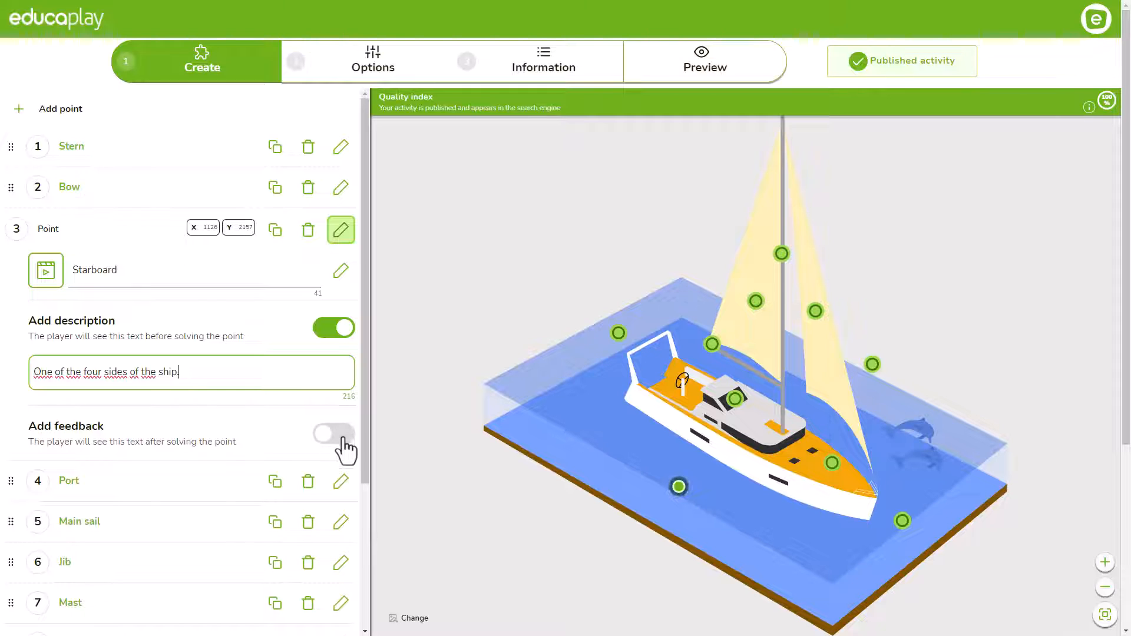
left_click(332, 434)
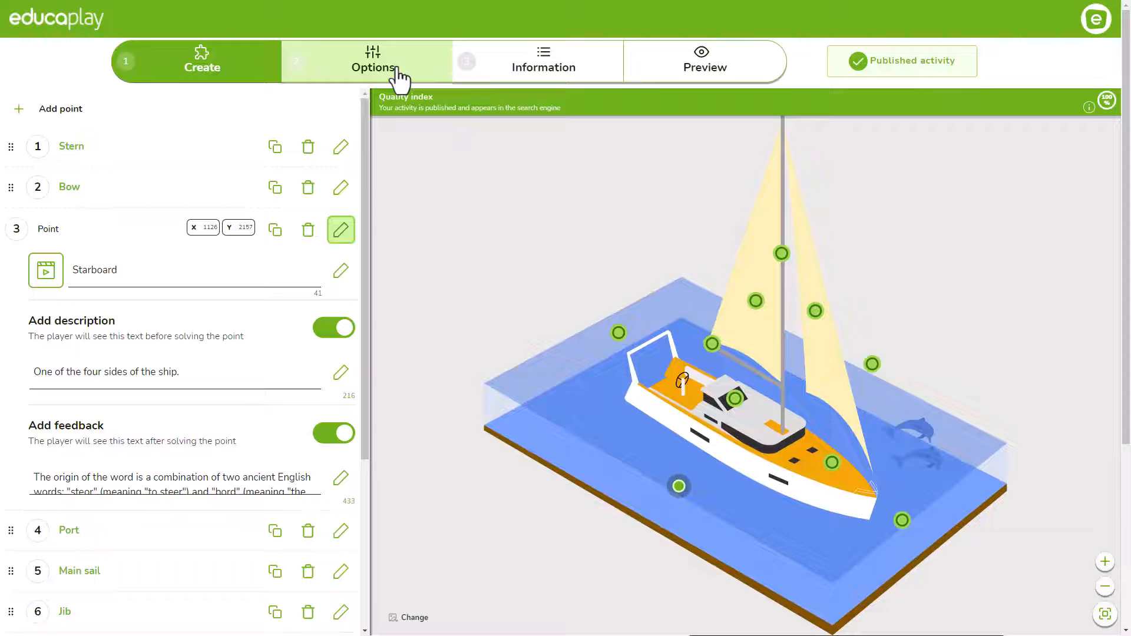
- In Options, change the quiz mode from Explore to Explore and play
left_click(373, 62)
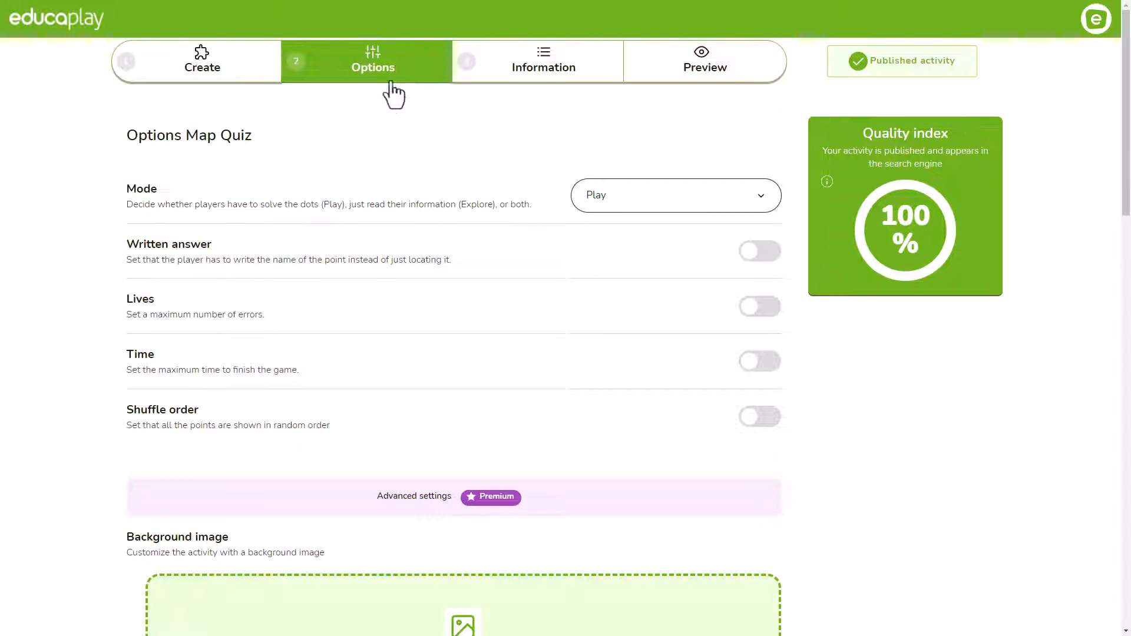
mouse_move(391, 184)
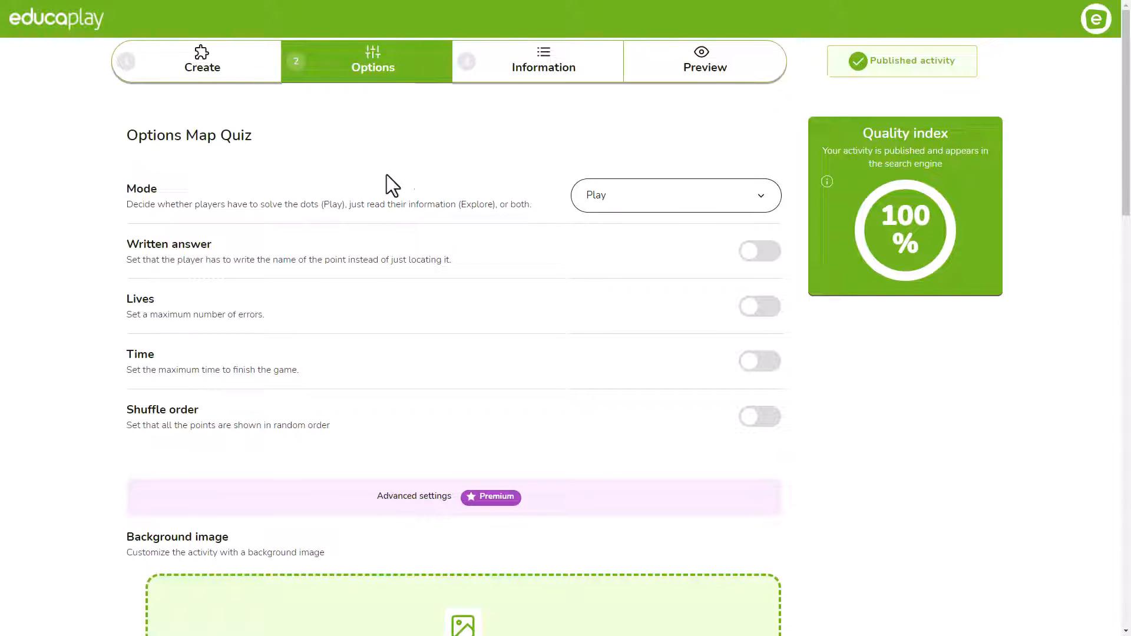
mouse_move(678, 219)
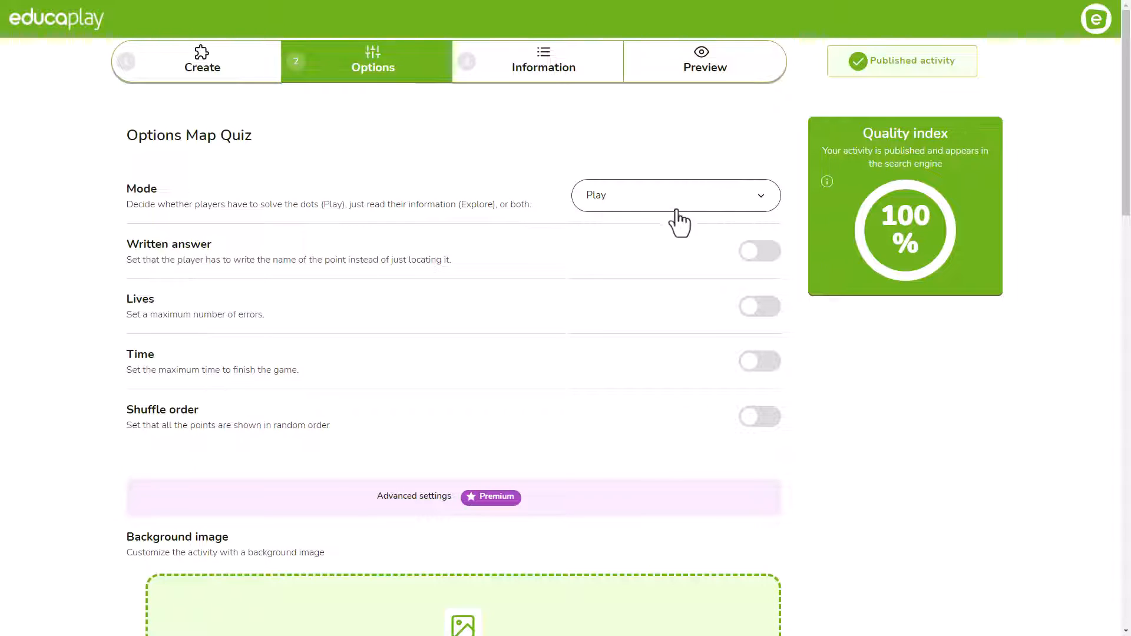
left_click(676, 195)
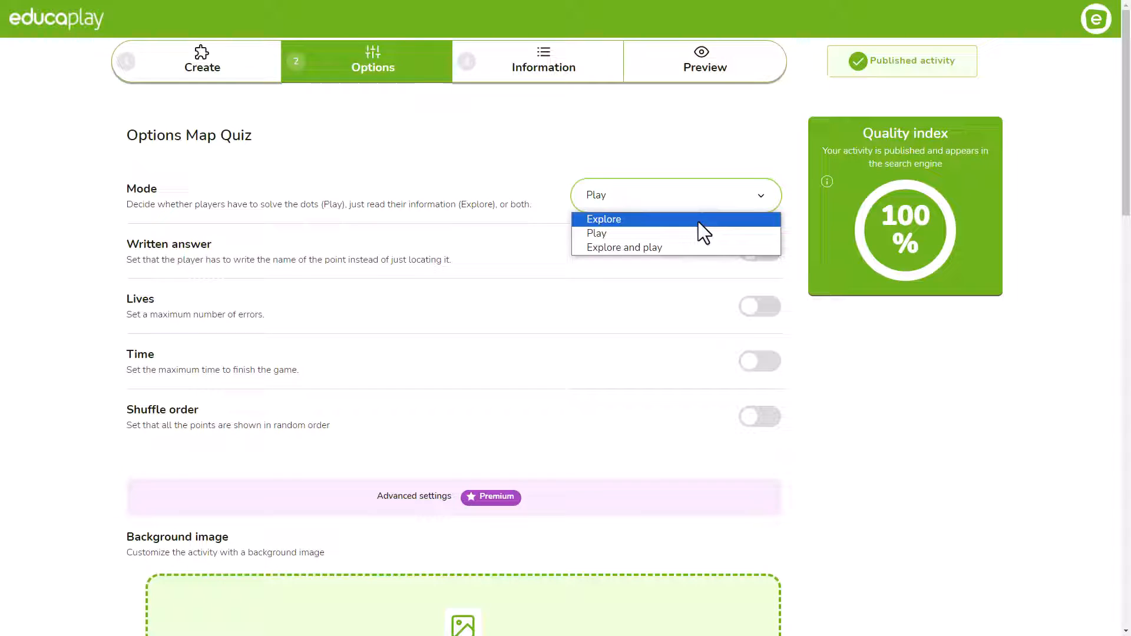
left_click(604, 219)
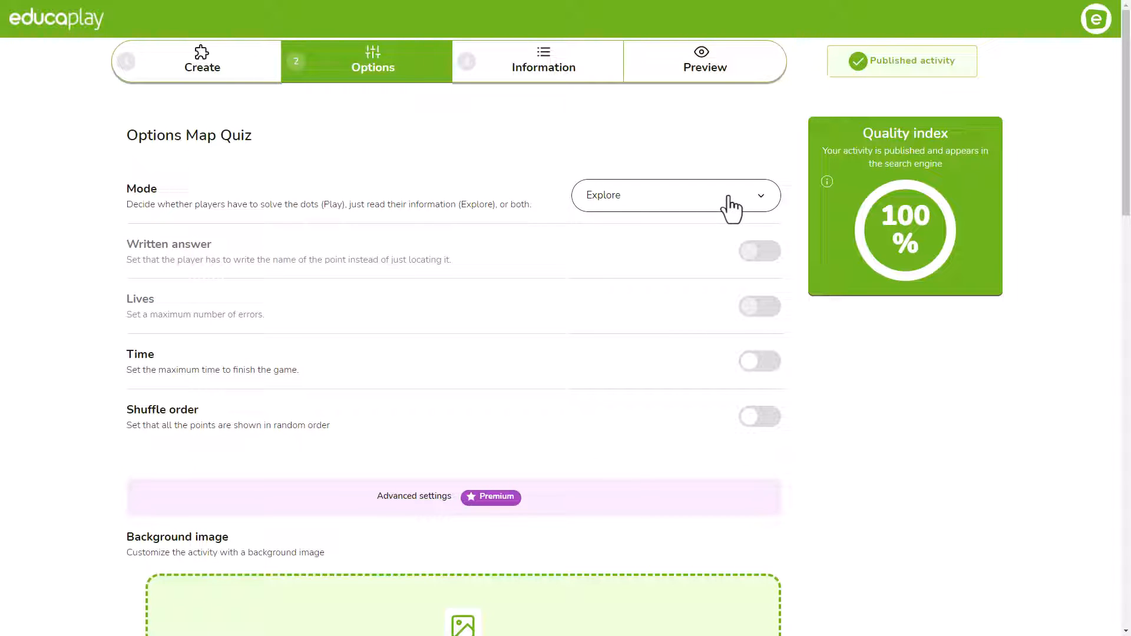
left_click(675, 195)
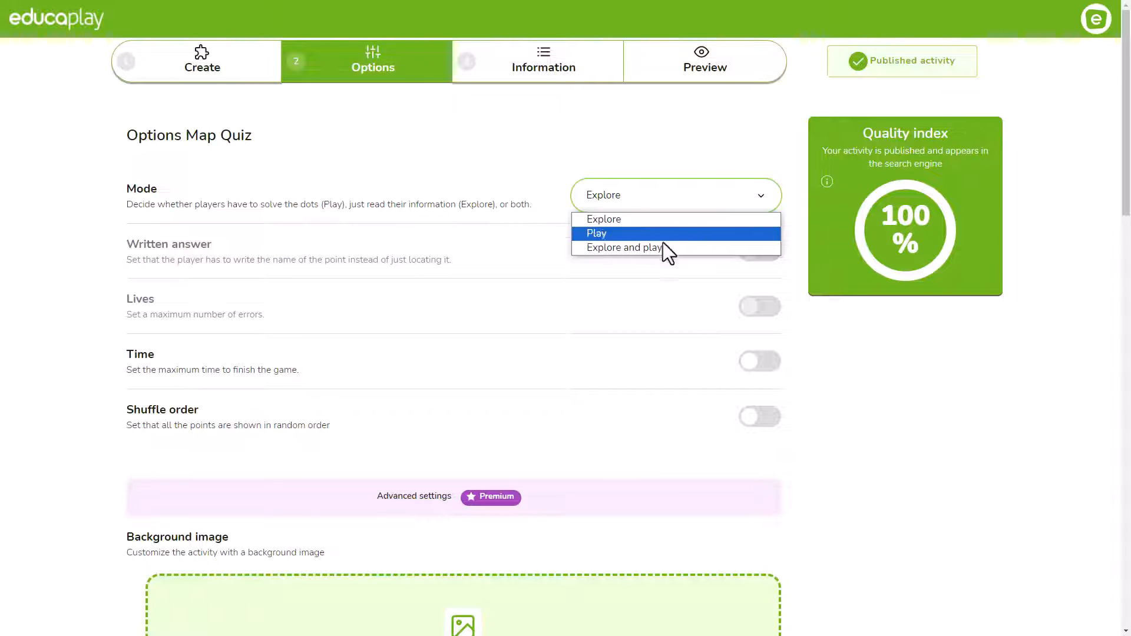
left_click(623, 247)
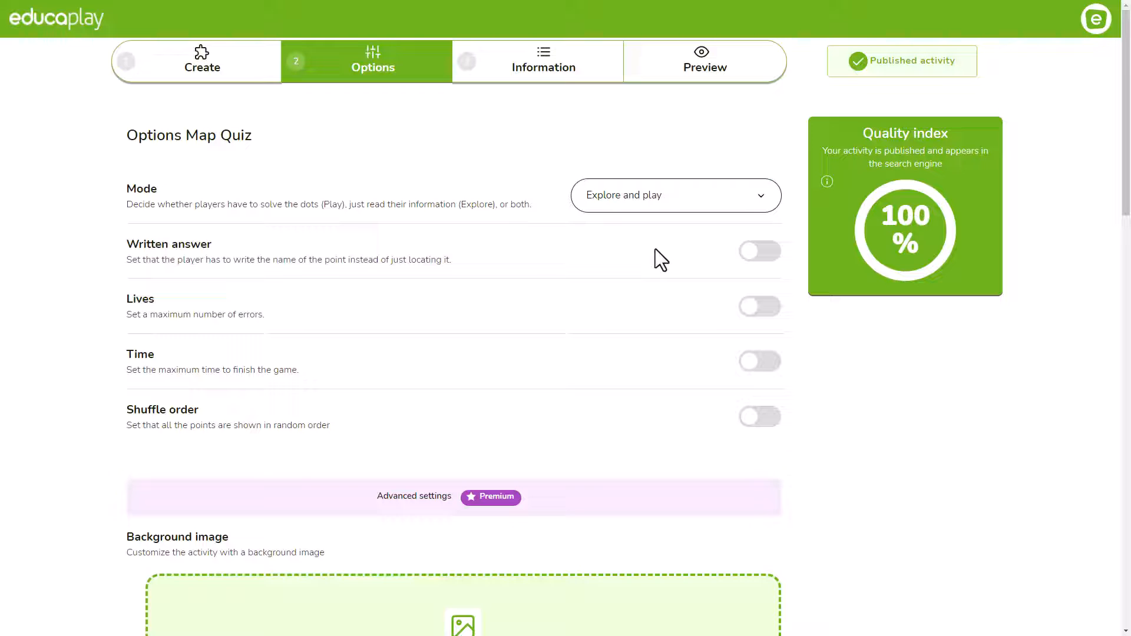
mouse_move(689, 200)
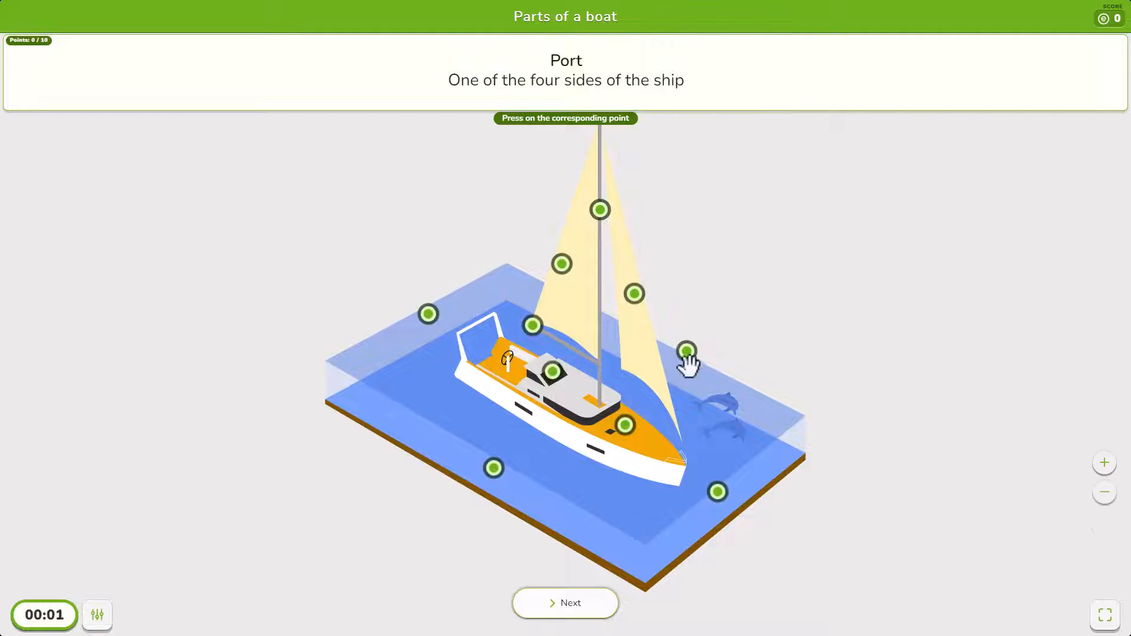
- Test-play the boat quiz, answering Port, Jib and the cabin point
left_click(688, 352)
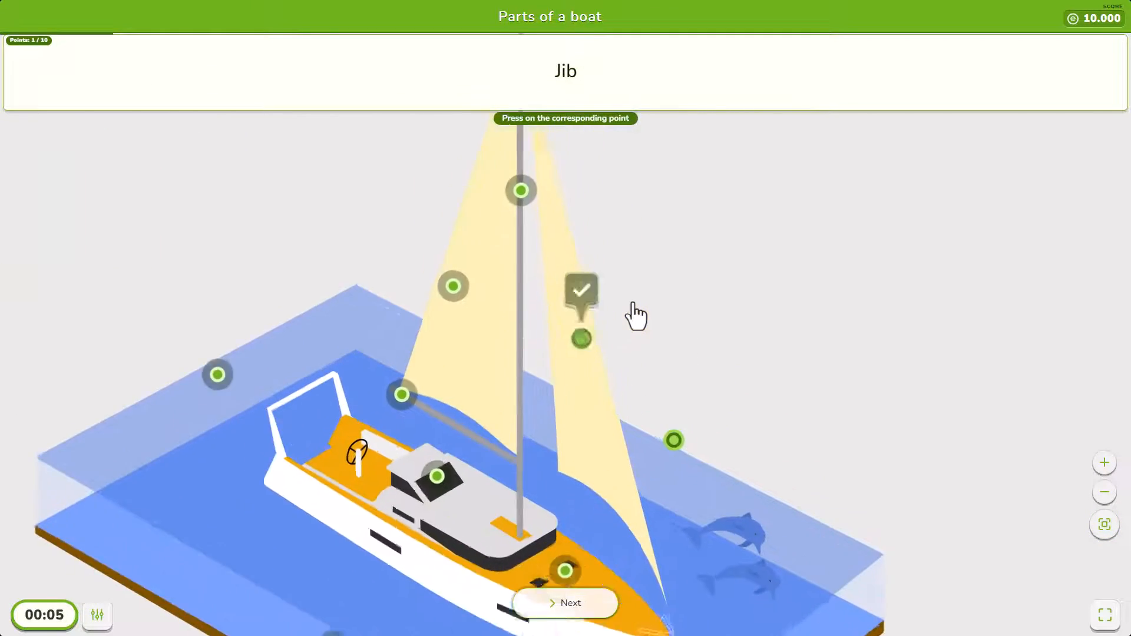
left_click(580, 337)
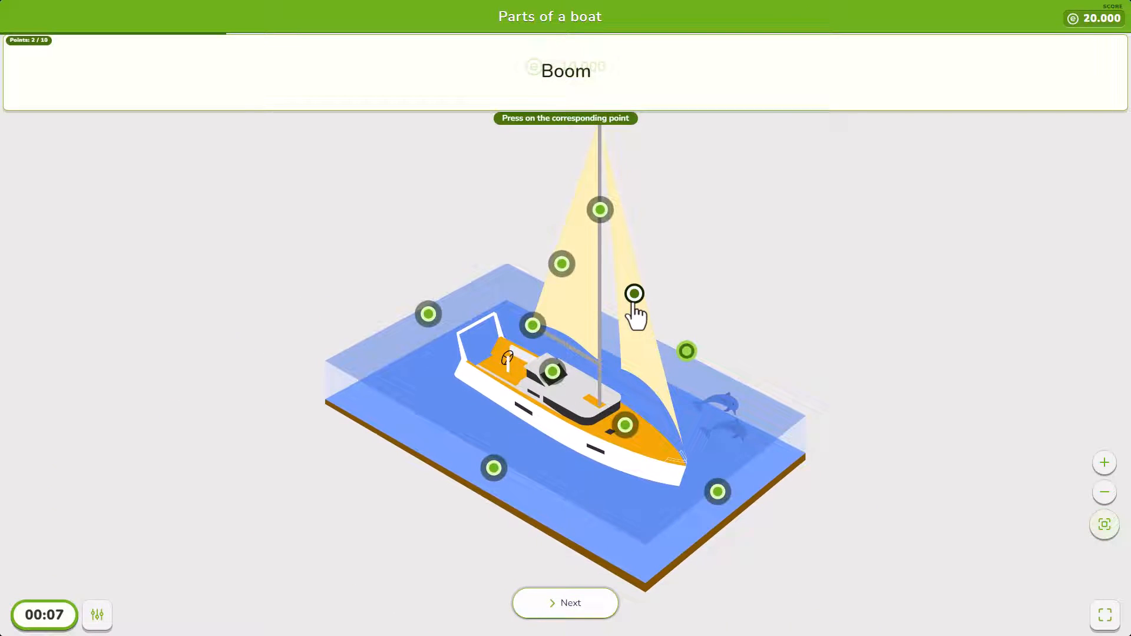
left_click(635, 294)
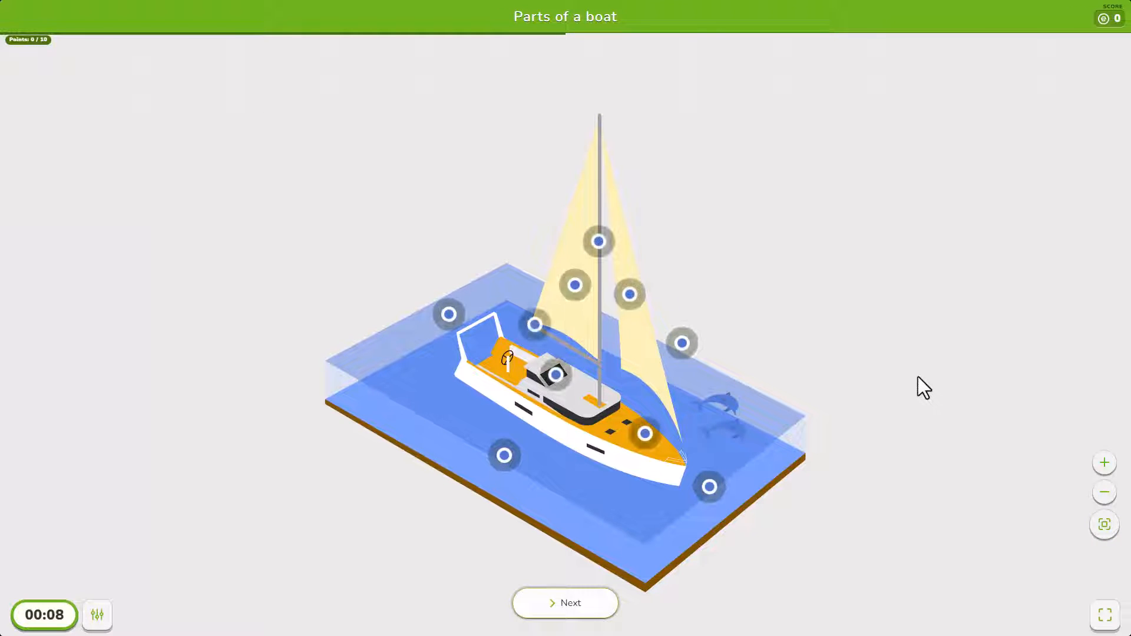
left_click(556, 376)
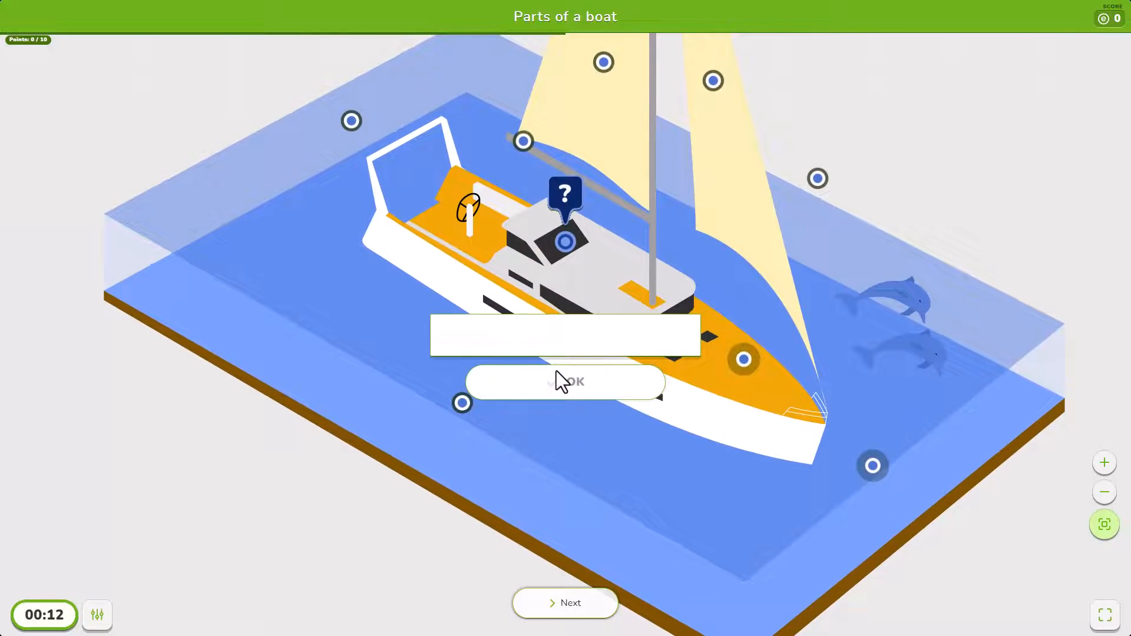
left_click(565, 382)
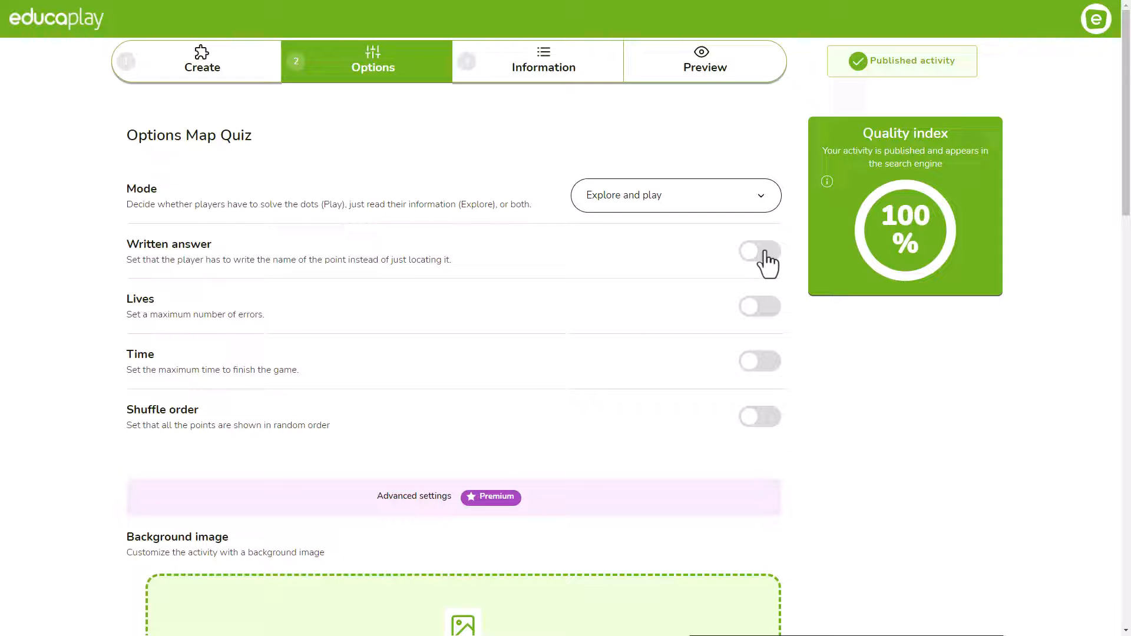
- Require written answers and limit errors to 5 lives
left_click(759, 251)
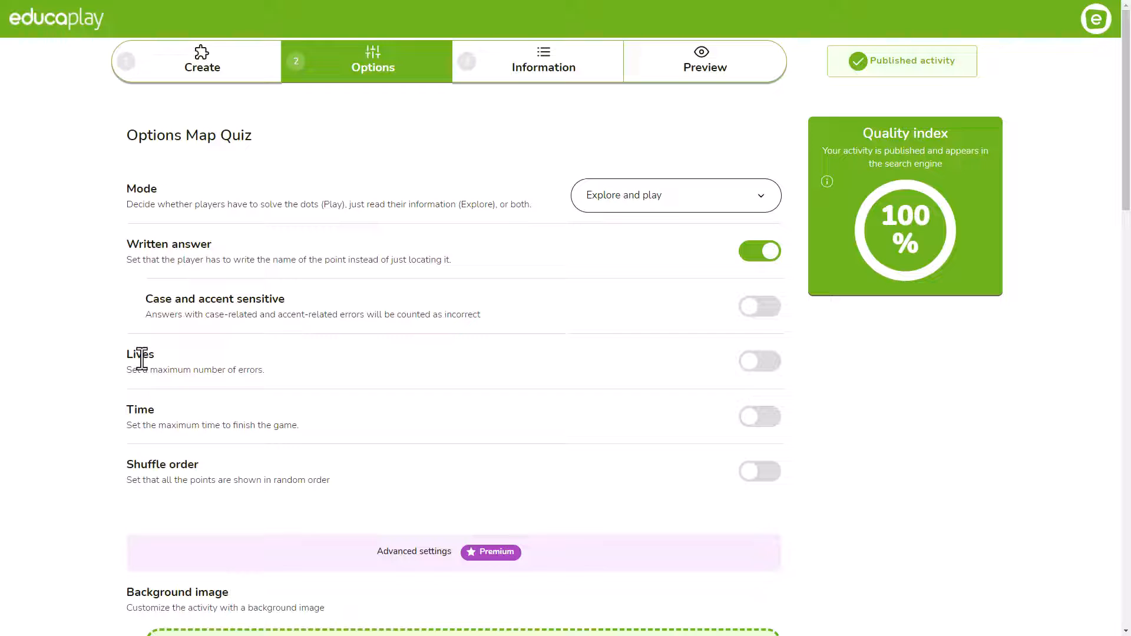
mouse_move(171, 480)
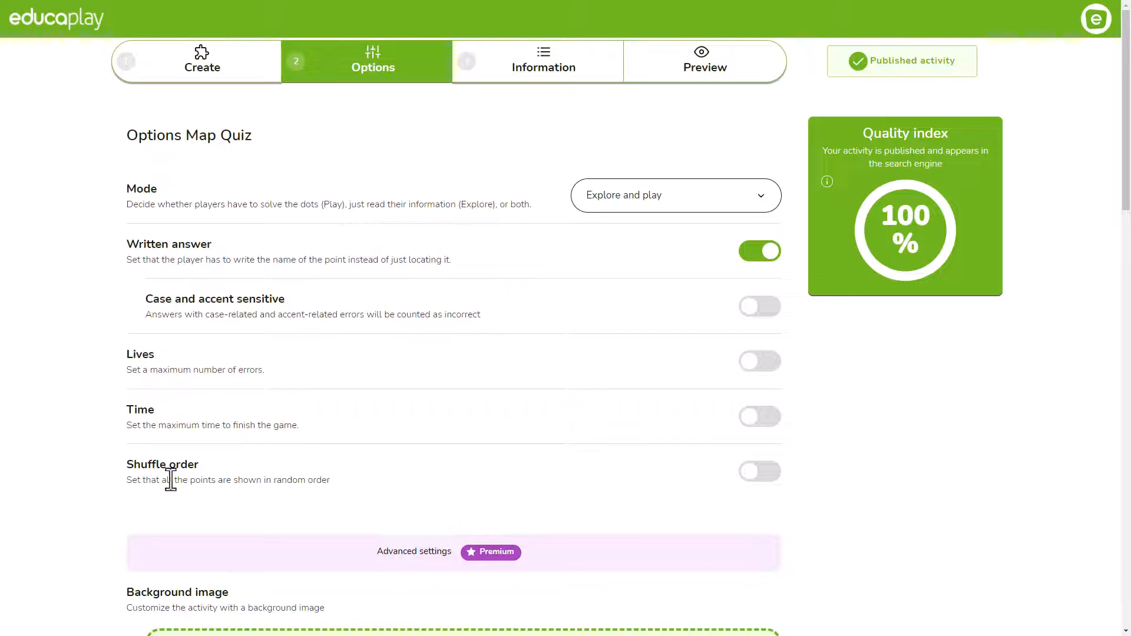
mouse_move(694, 359)
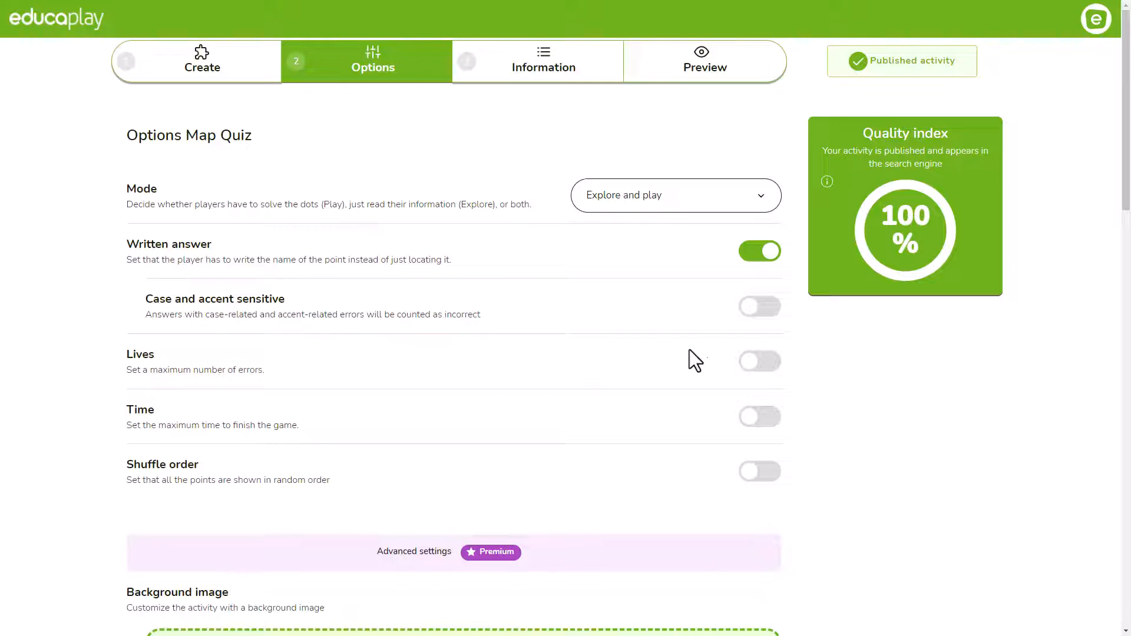
left_click(759, 361)
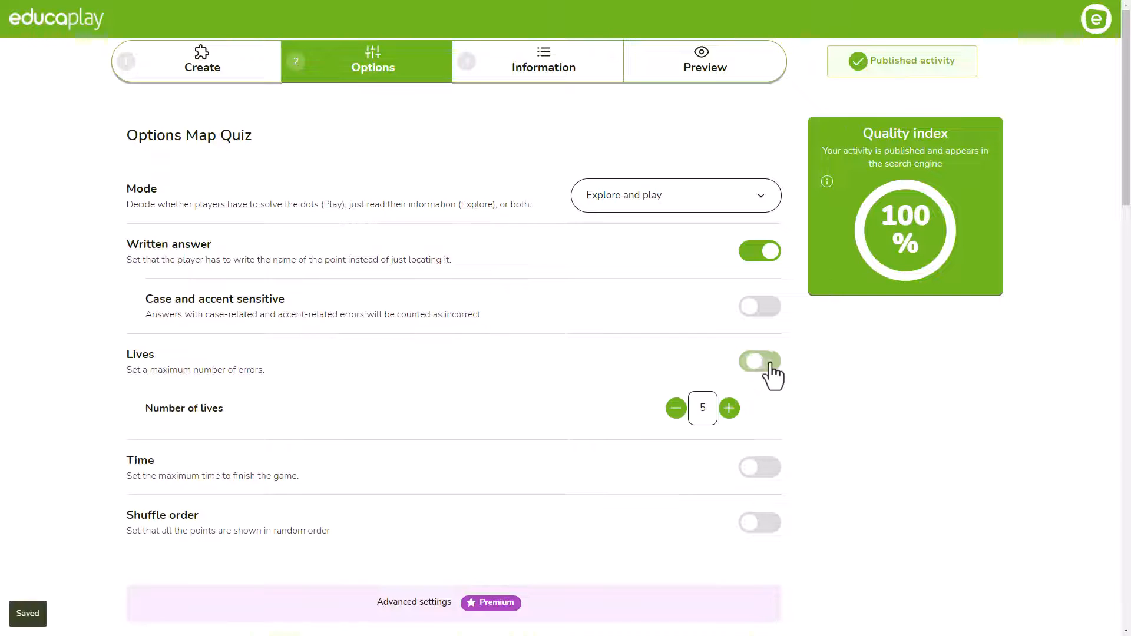
left_click(676, 408)
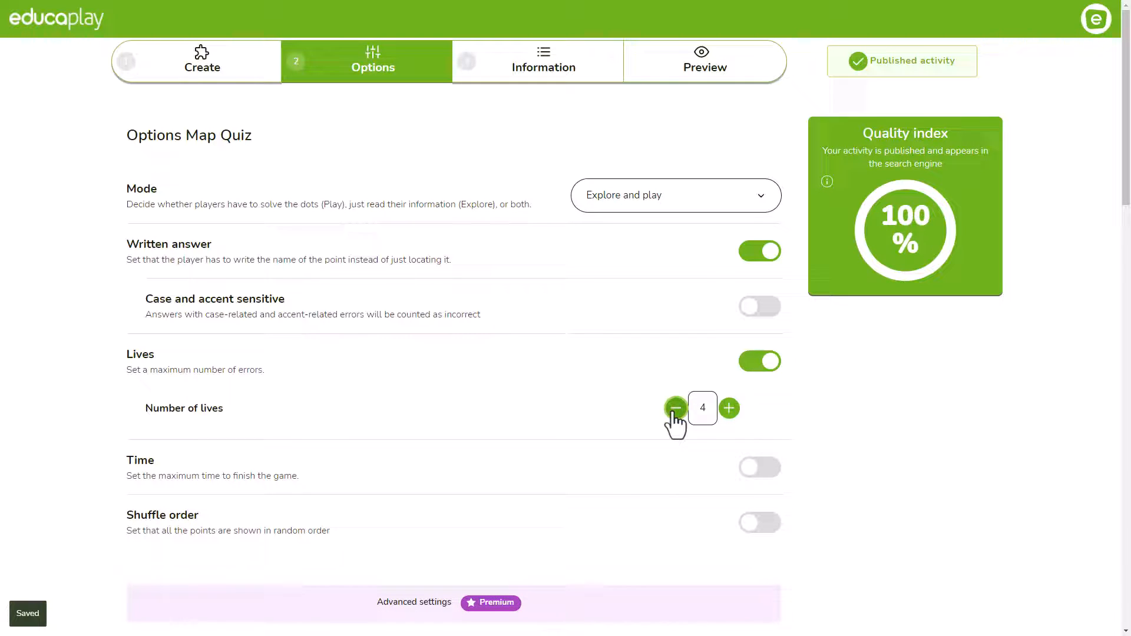
left_click(729, 408)
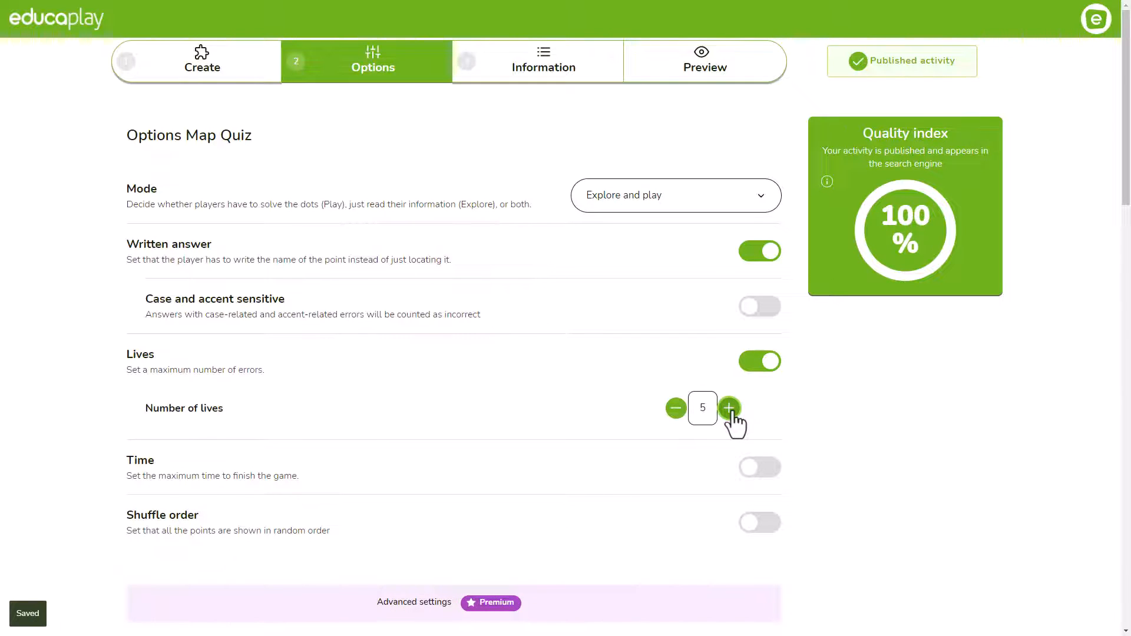
mouse_move(752, 487)
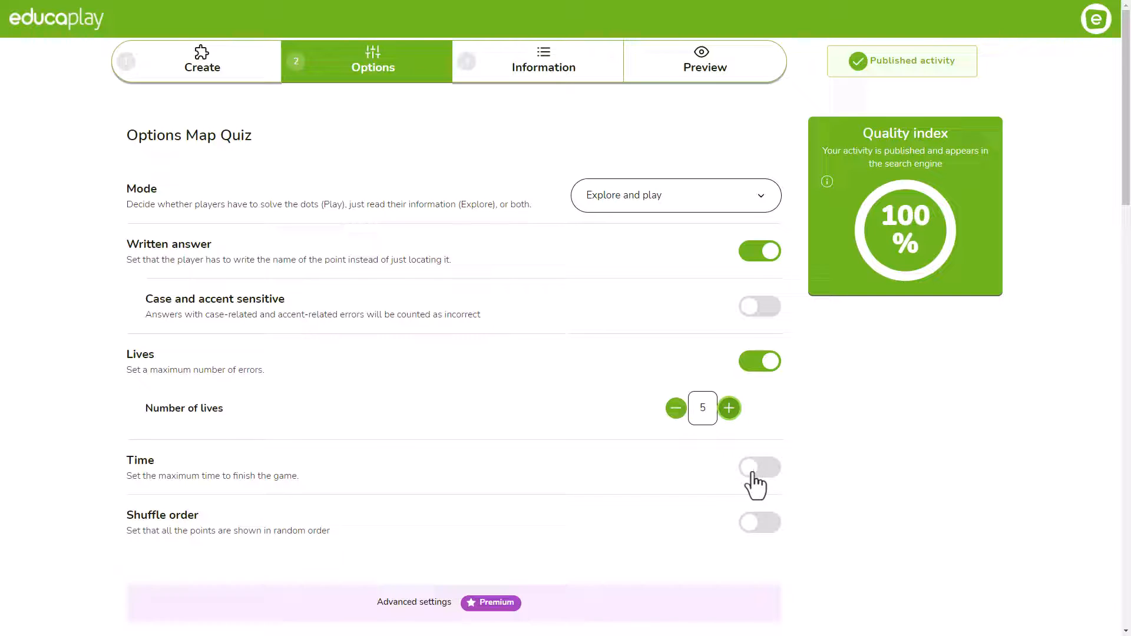
- Turn on a 180-second time limit and shuffle the point order
left_click(759, 468)
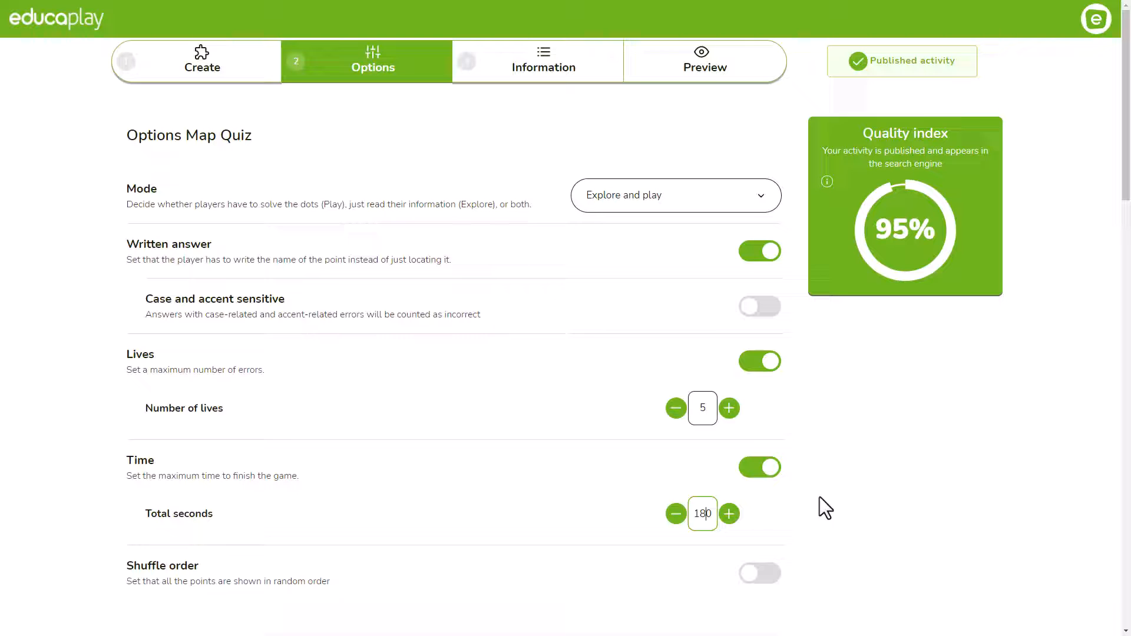
scroll("down", 3)
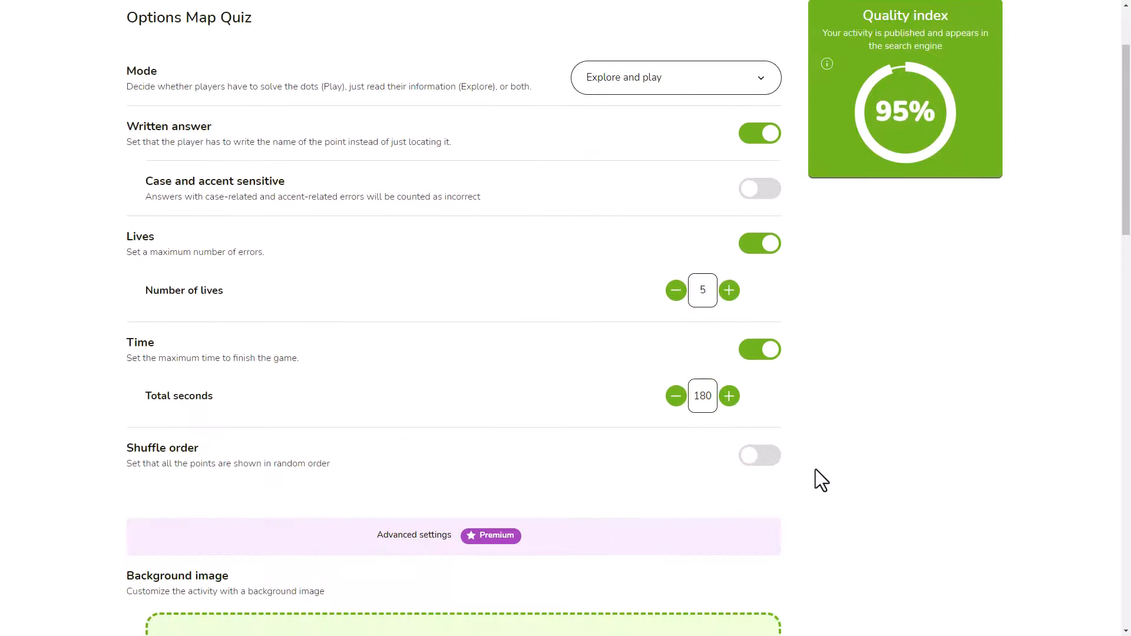
scroll("down", 3)
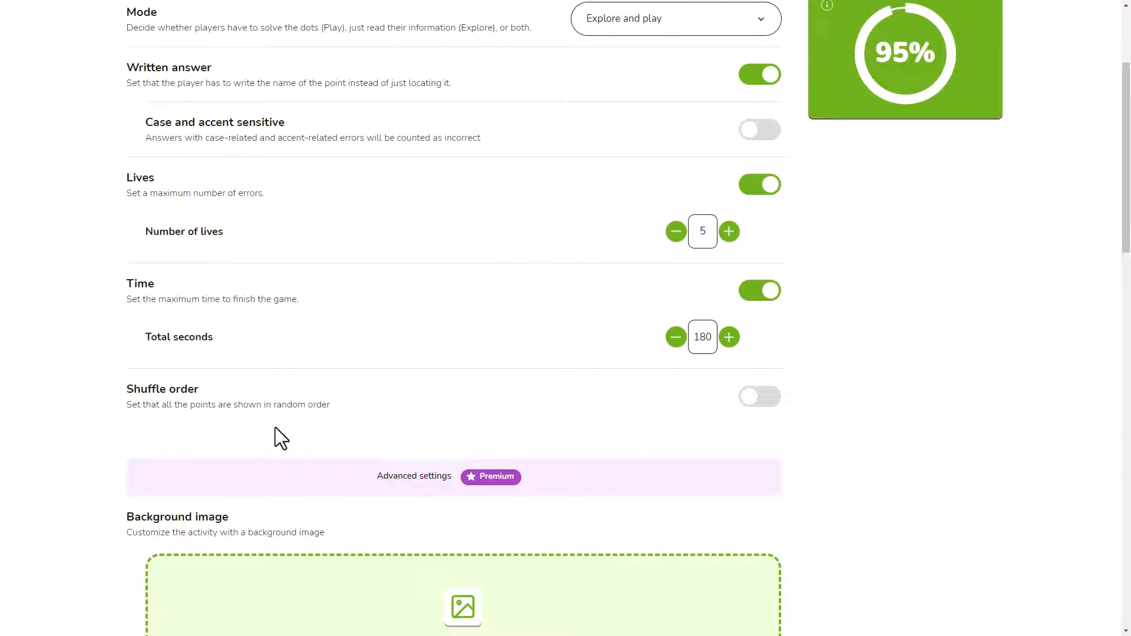
left_click(759, 397)
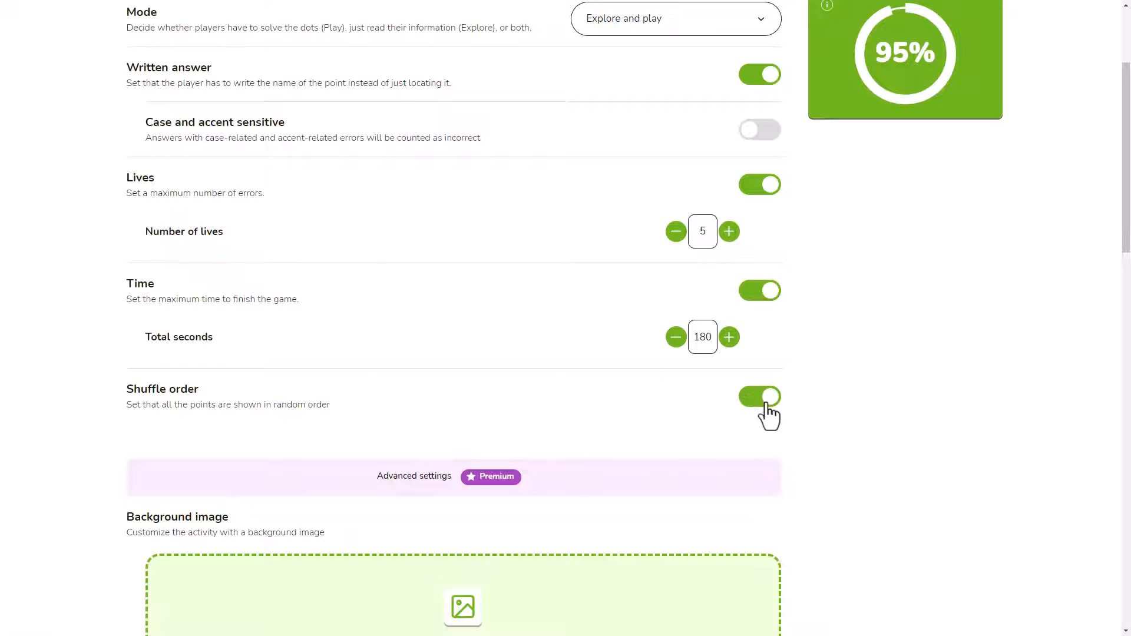
scroll("down", 3)
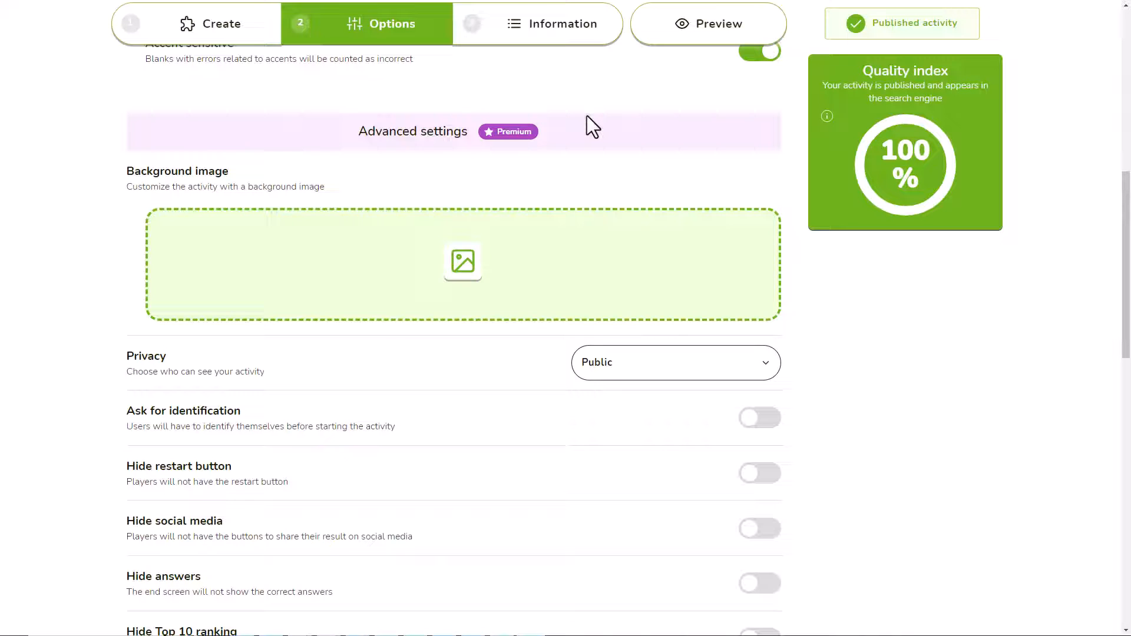
mouse_move(467, 273)
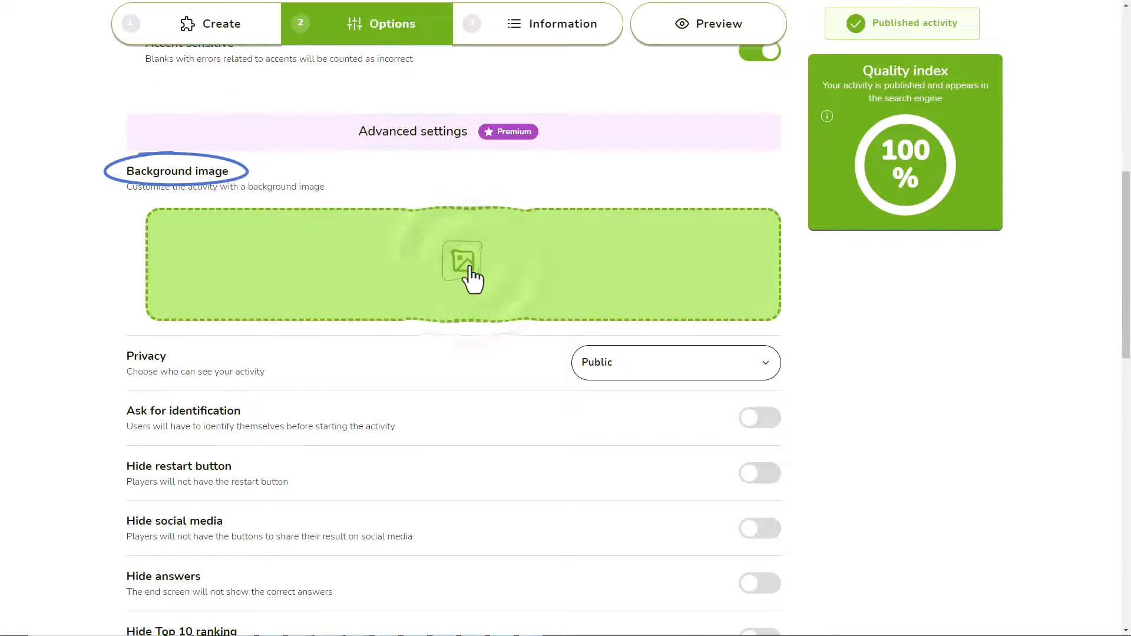
- Add a letter-tiles background image and set the activity privacy to Unlisted
left_click(461, 266)
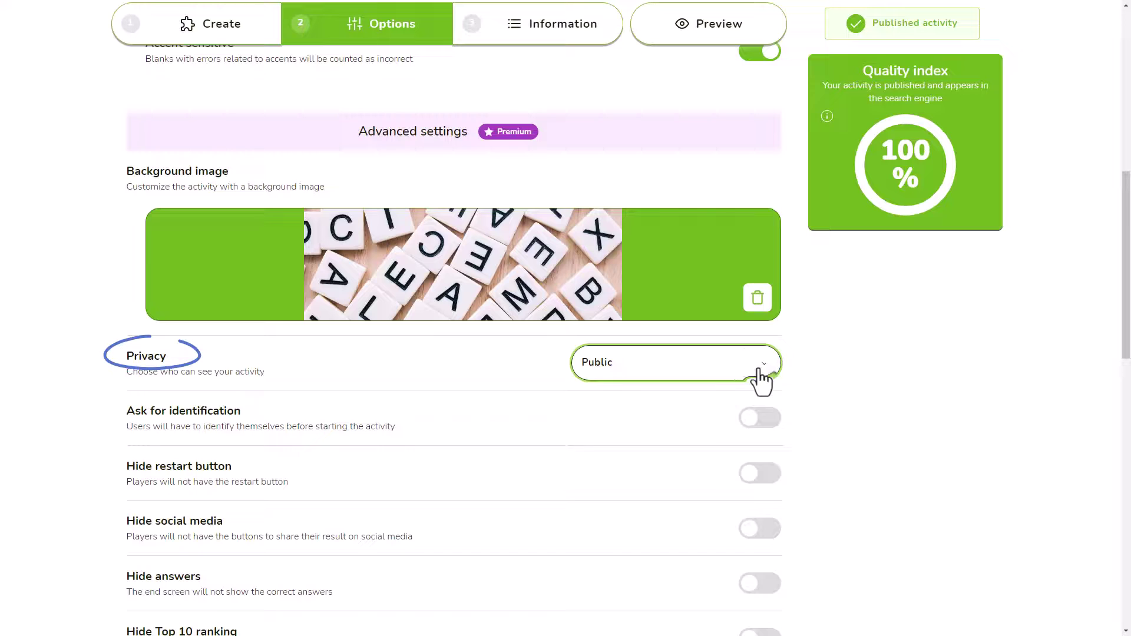
left_click(676, 362)
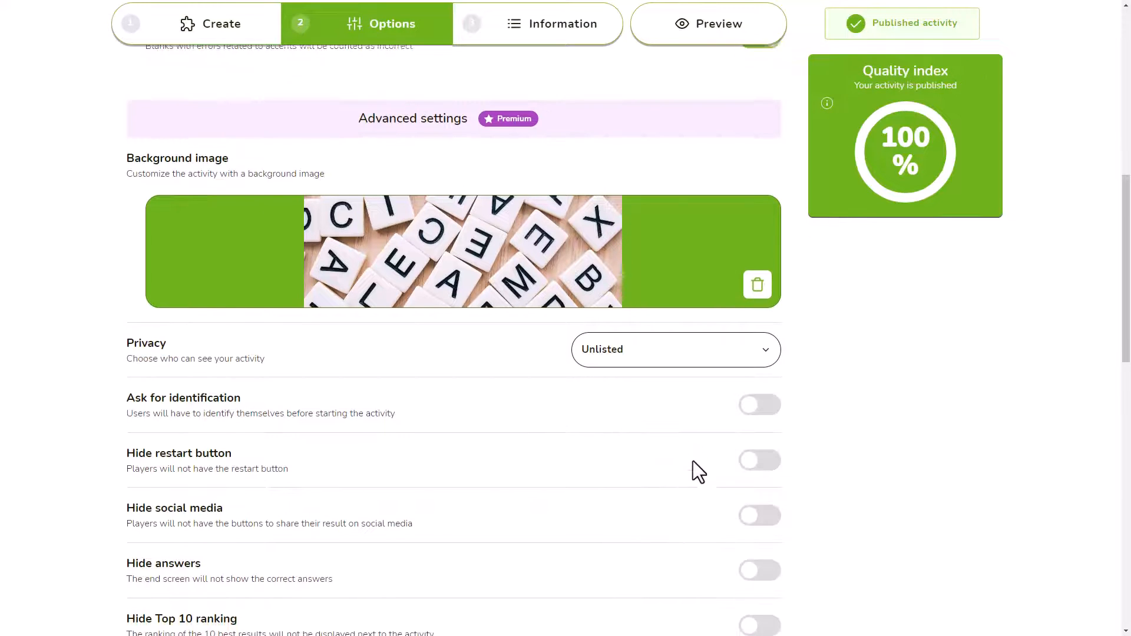
scroll("down", 3)
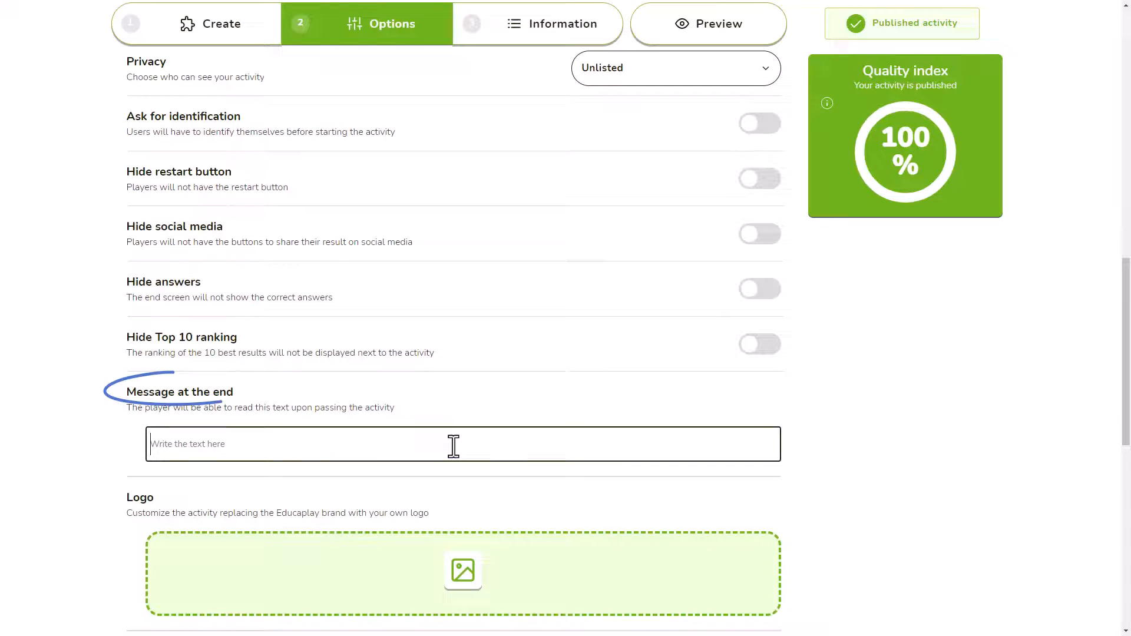
- Set the end message to 'The code is 1234.' and hide the correct answers
type("The code is 1234.")
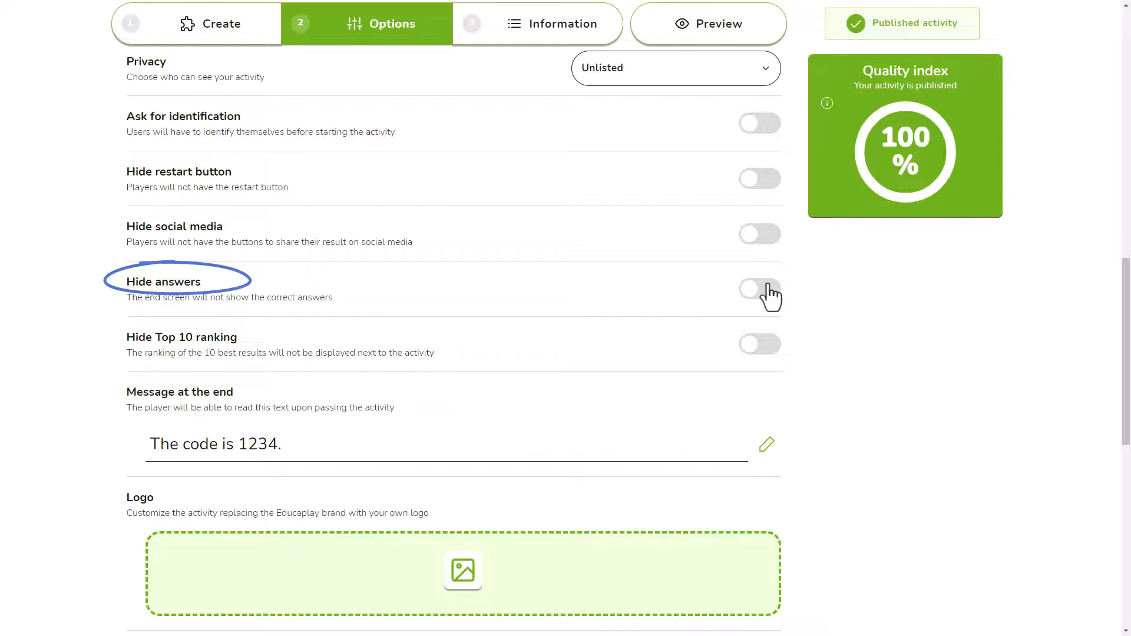
left_click(759, 293)
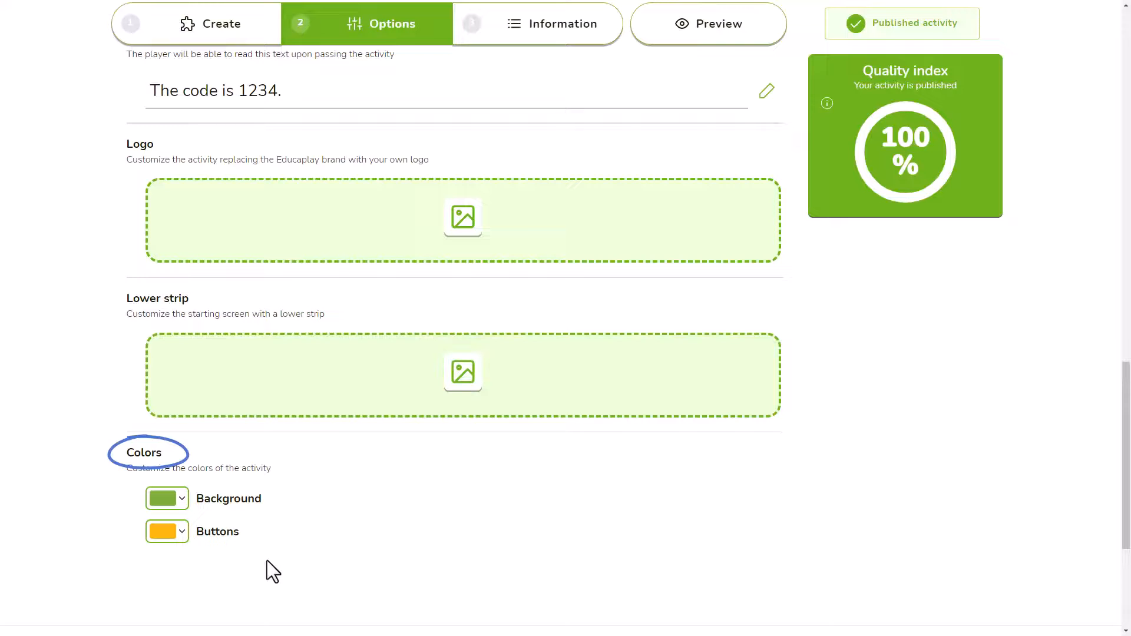
left_click(552, 23)
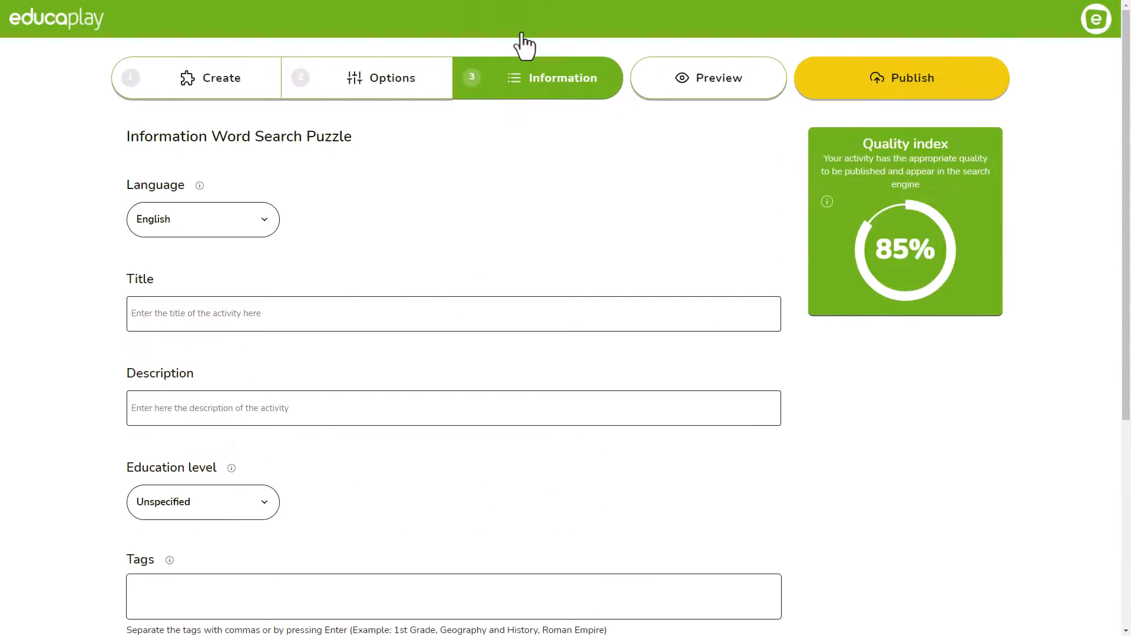
- Fill in the activity title on the Information page and add tags tag1 and tag2
left_click(203, 219)
type("A description of your game")
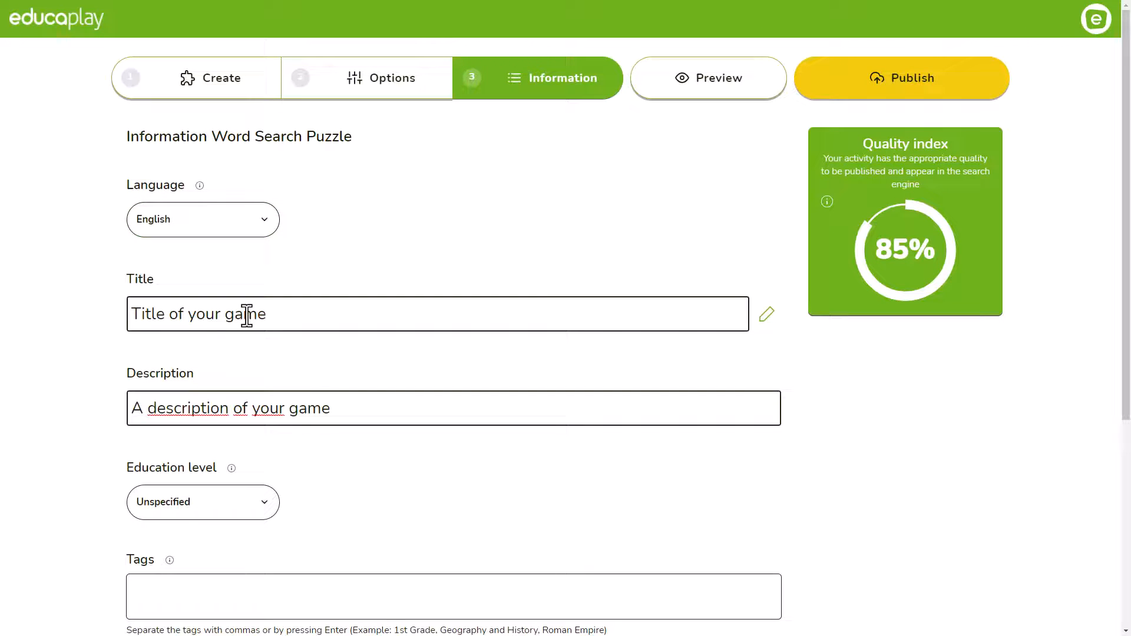
left_click(202, 502)
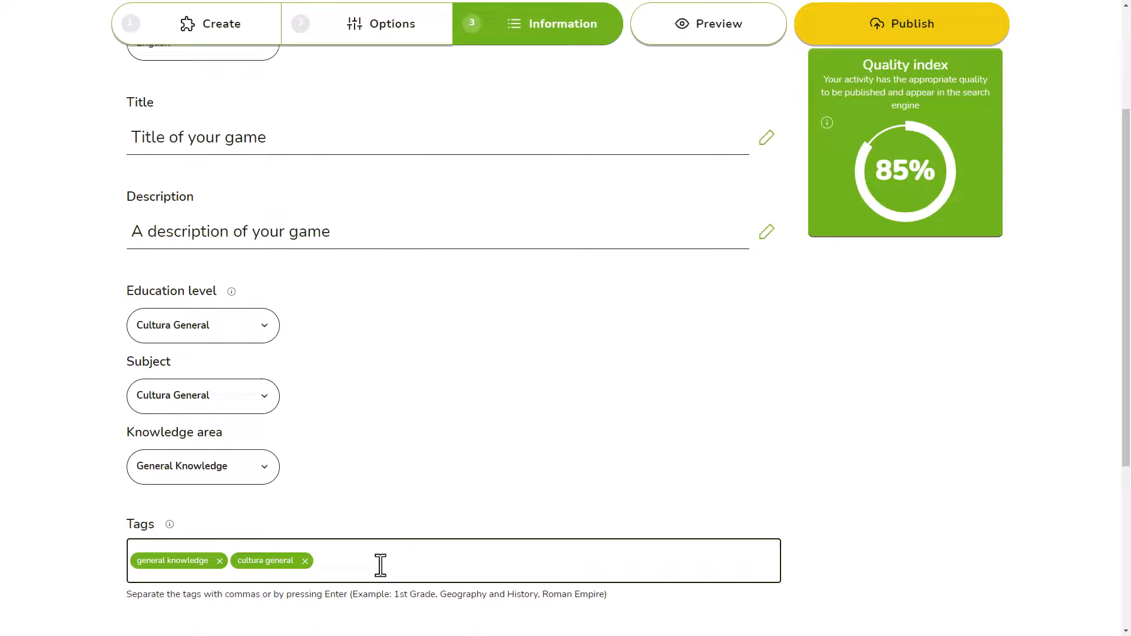
type("tag1")
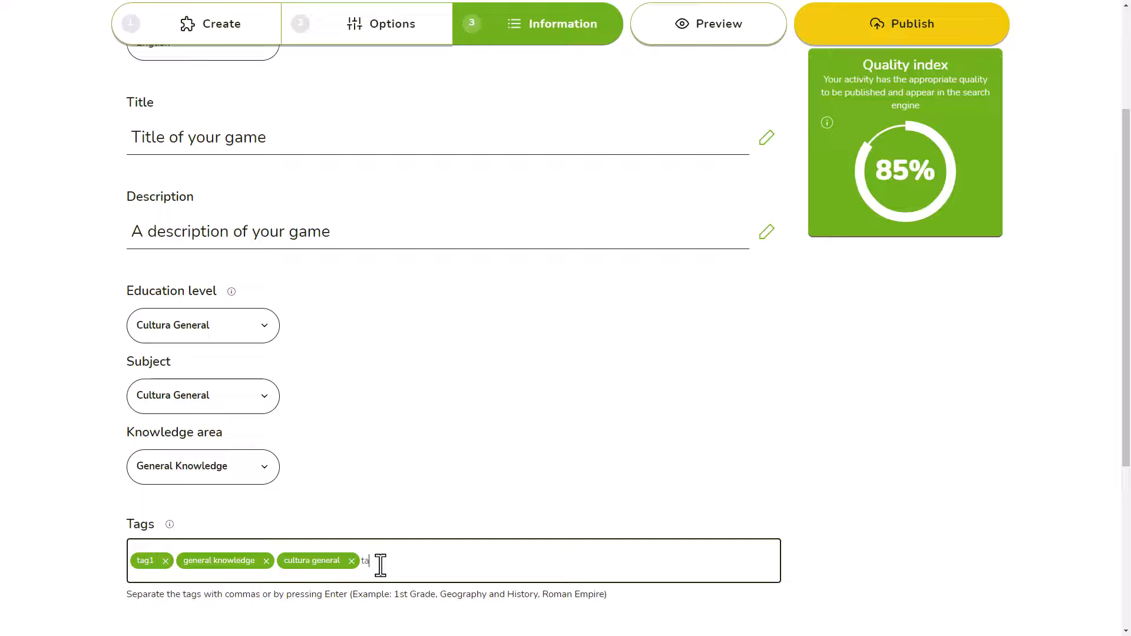
type("tag2")
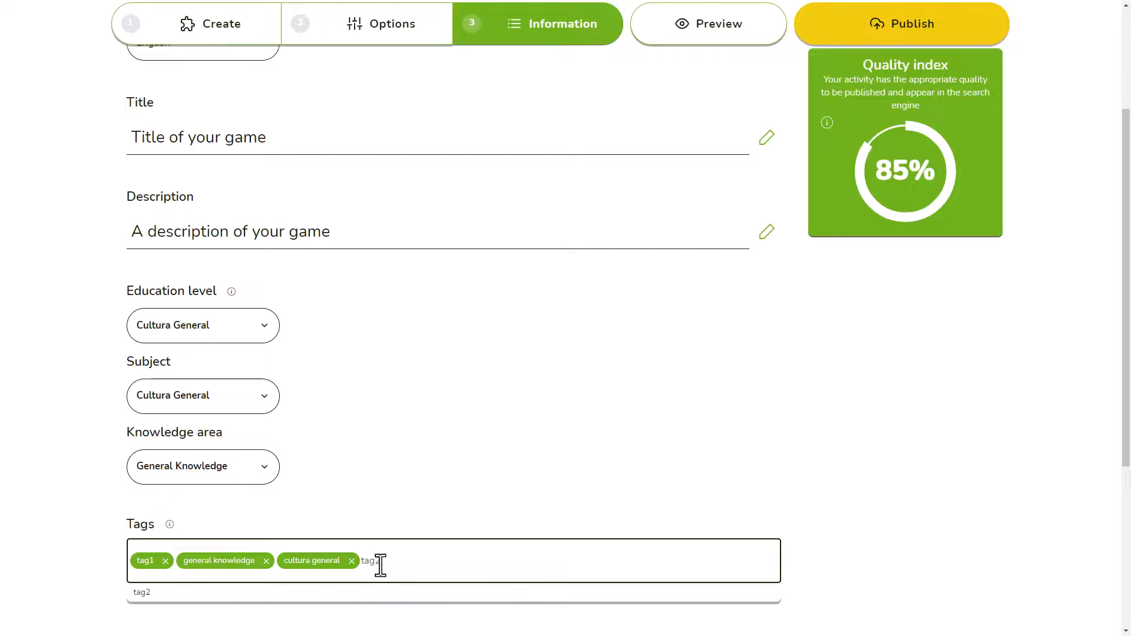
key("Enter")
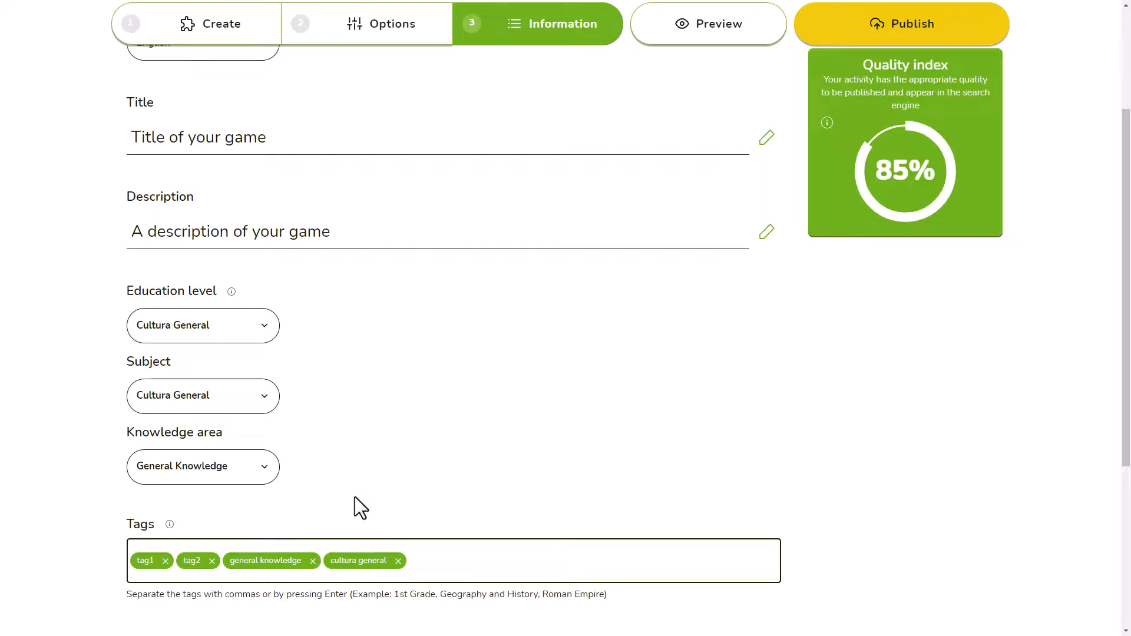
mouse_move(895, 41)
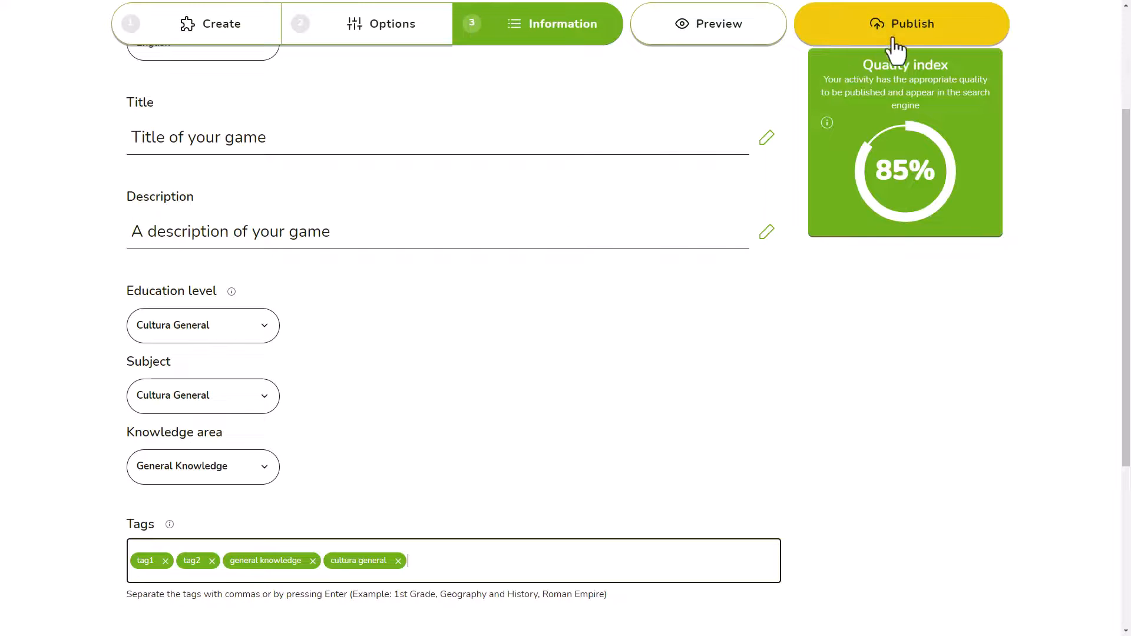
mouse_move(906, 33)
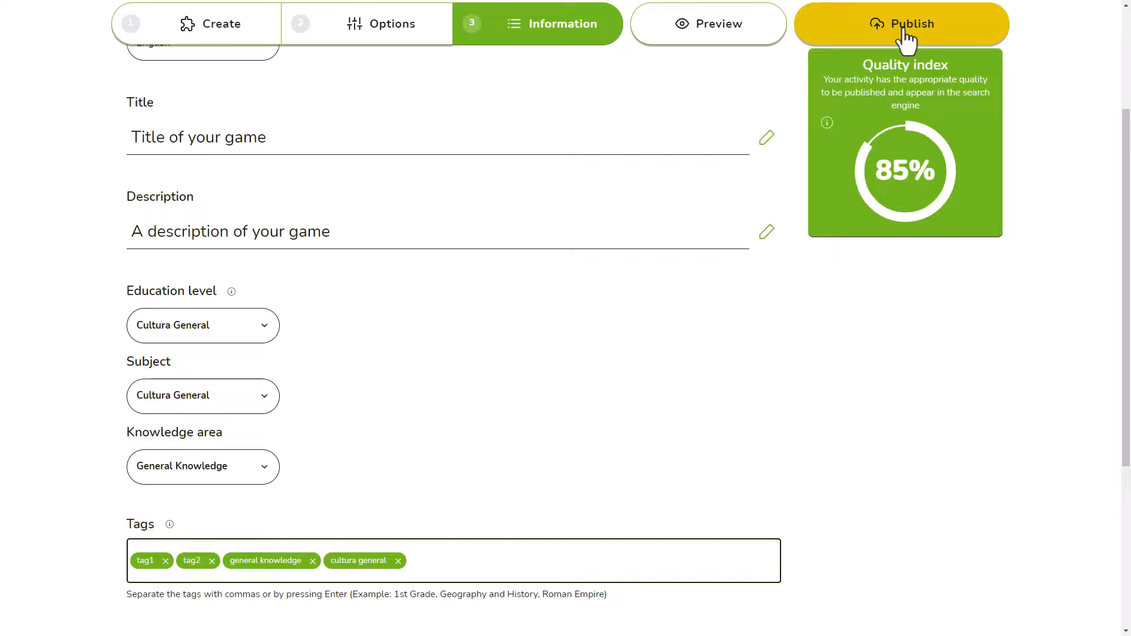
- Publish the Word Search activity and open its share panel with link and embed code
left_click(907, 23)
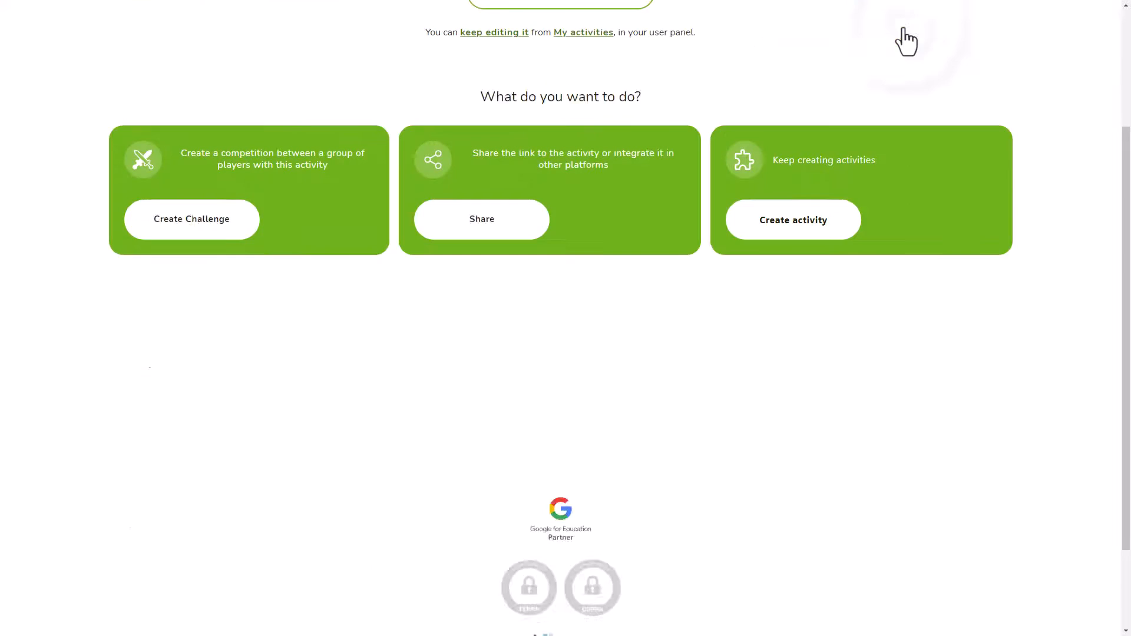
scroll("up", 3)
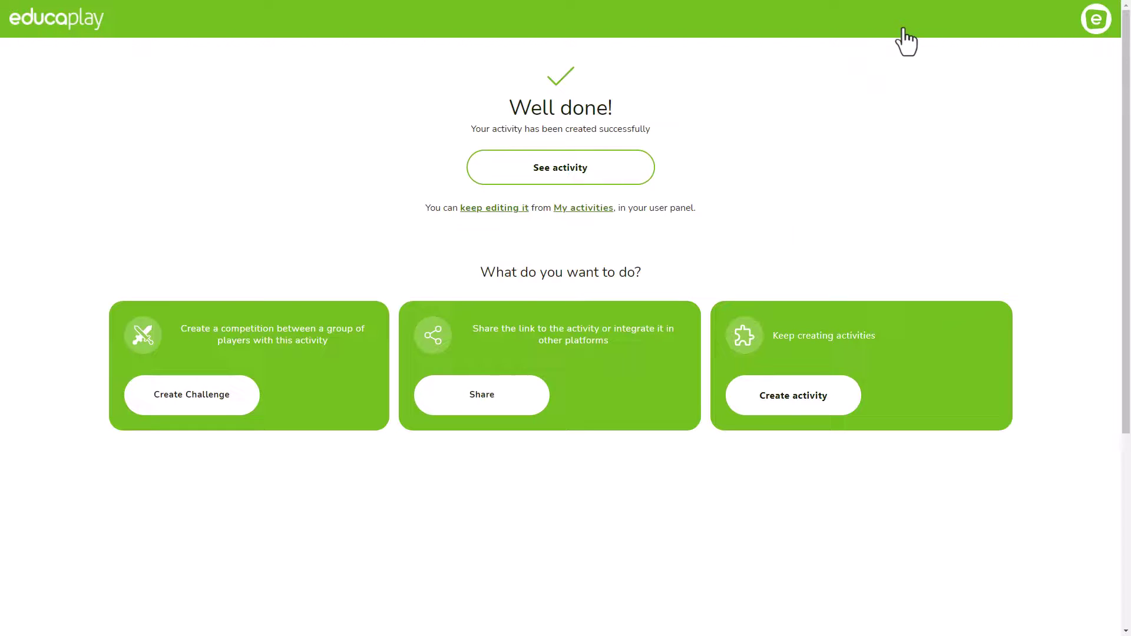
mouse_move(689, 191)
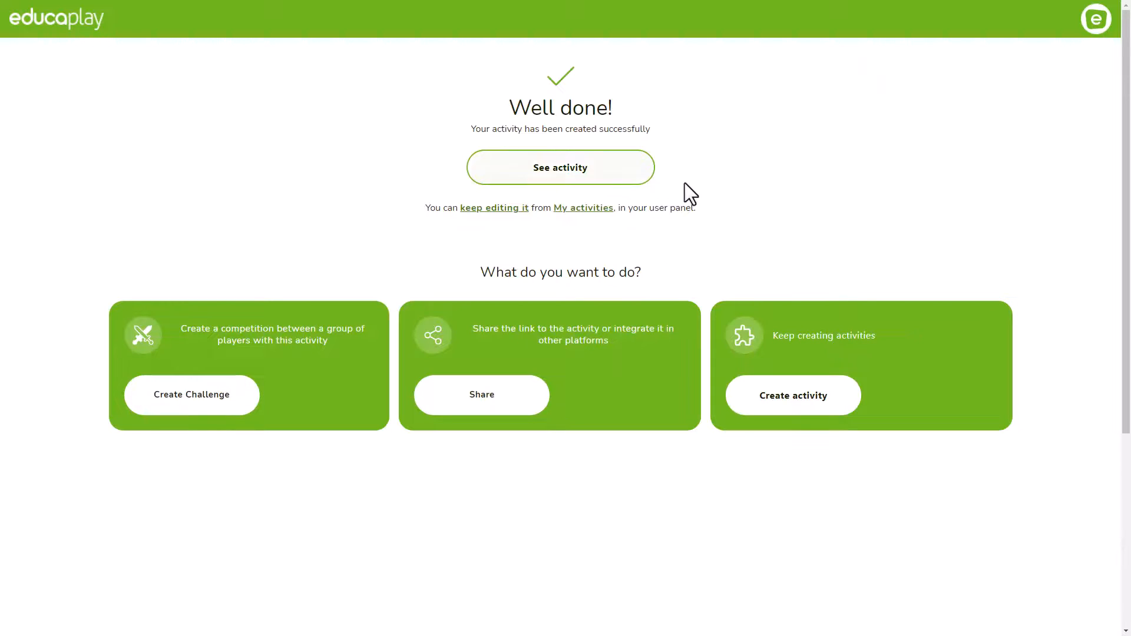
mouse_move(780, 395)
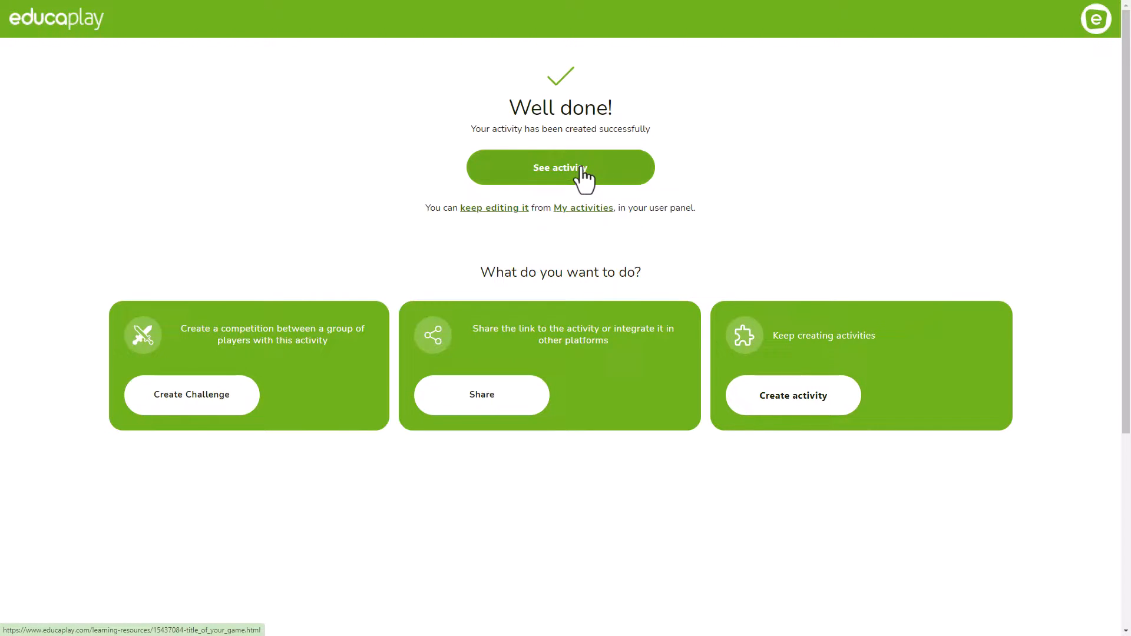
left_click(481, 394)
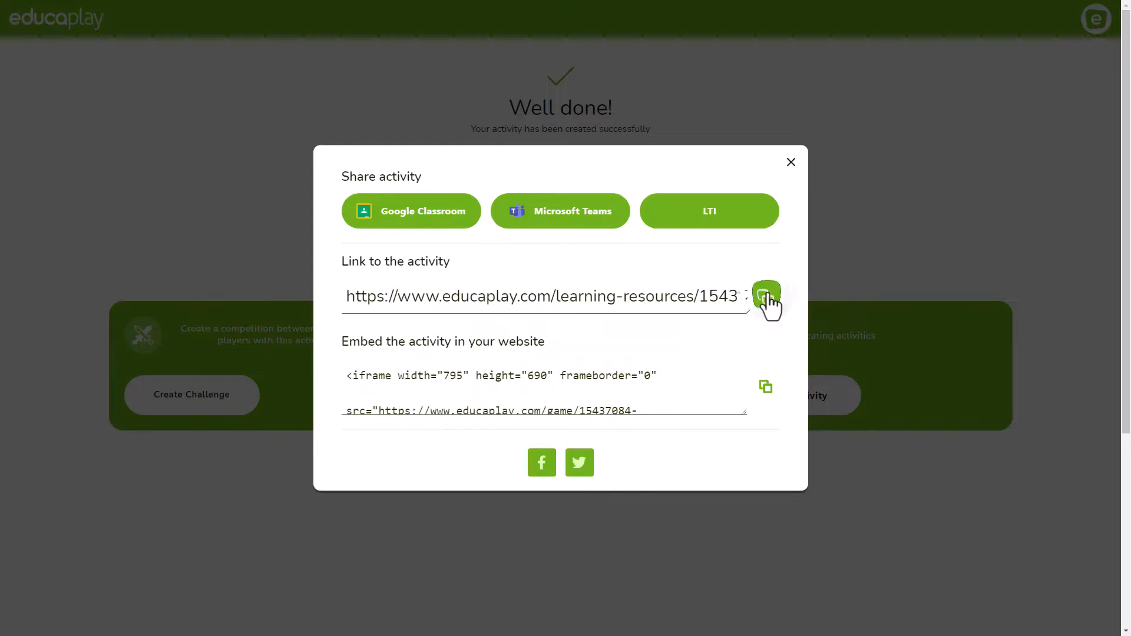
- Copy the activity link and close the Share activity dialog
left_click(766, 295)
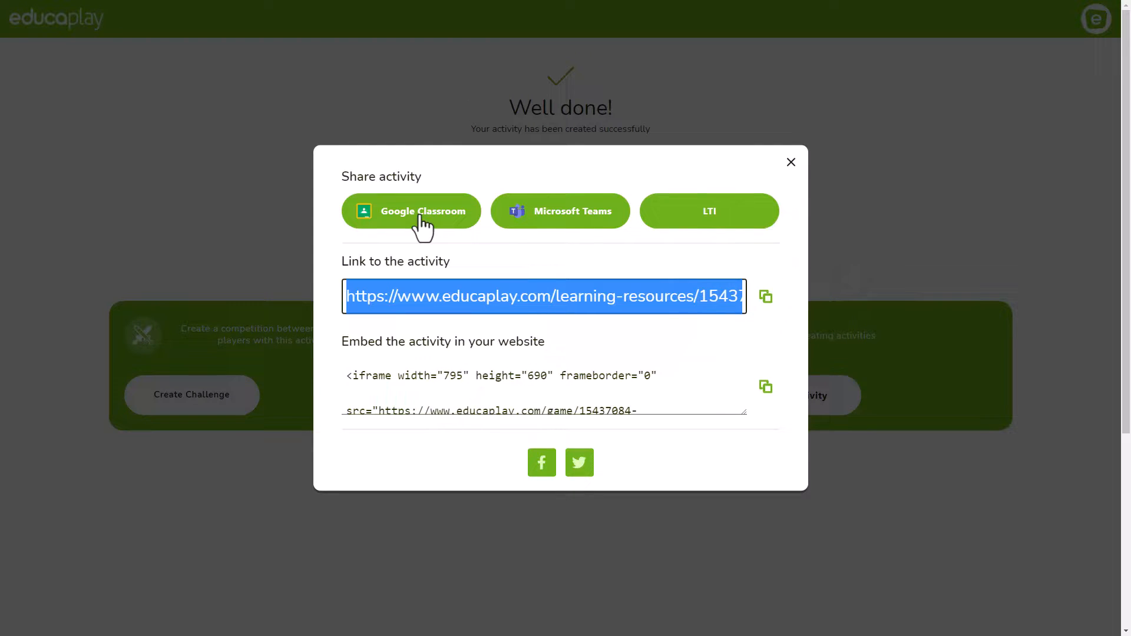
left_click(791, 162)
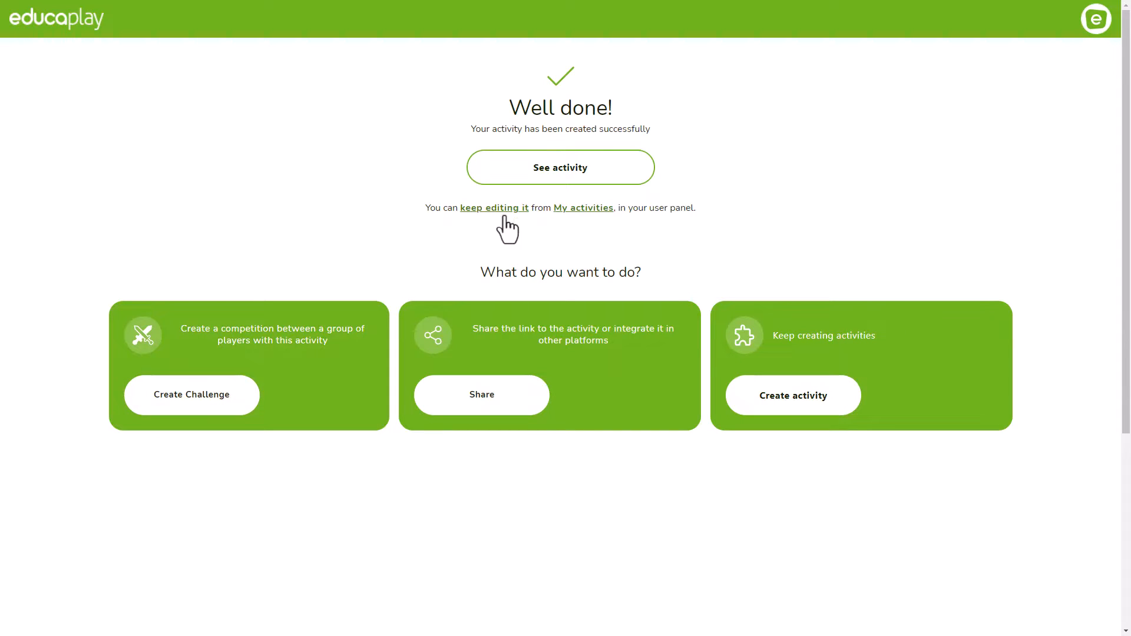
mouse_move(1096, 18)
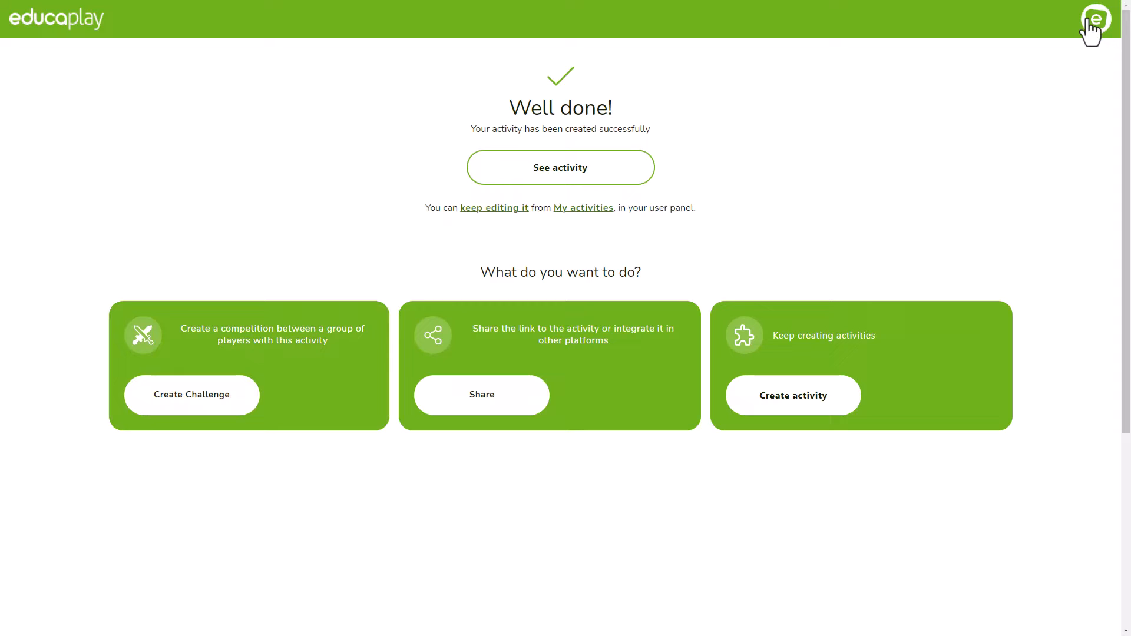